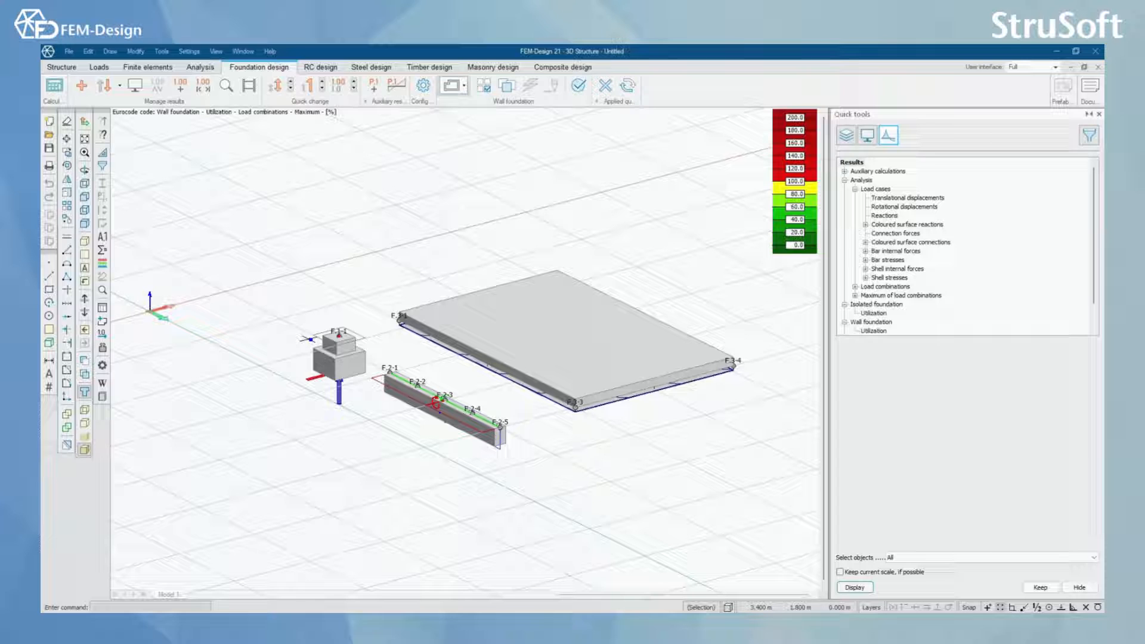
mouse_move(526, 345)
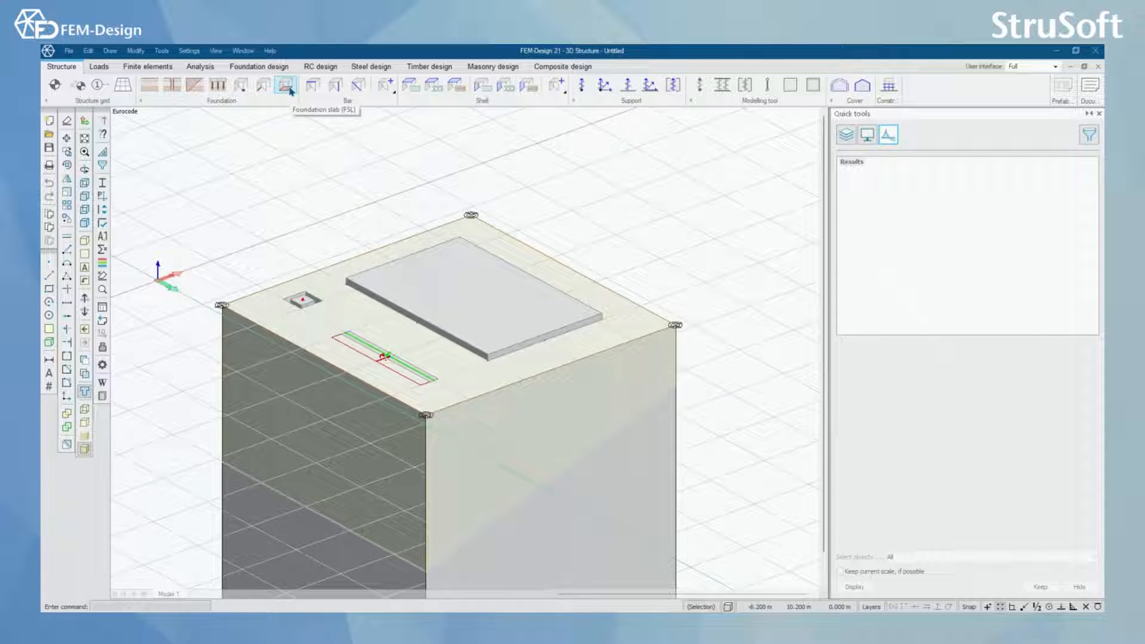
mouse_move(505, 321)
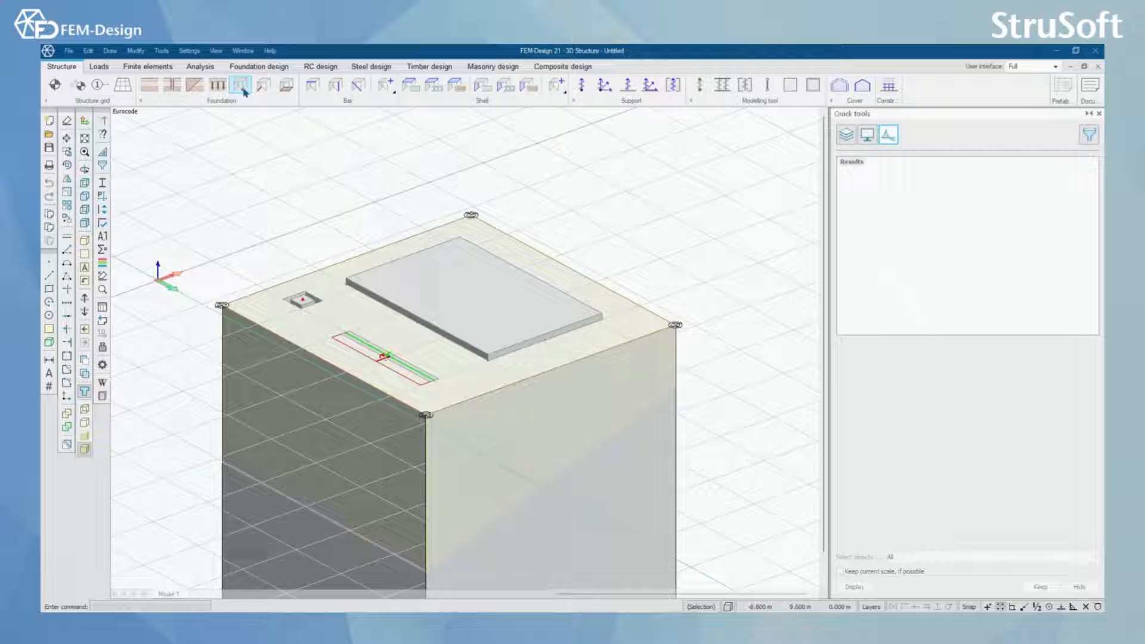
mouse_move(245, 85)
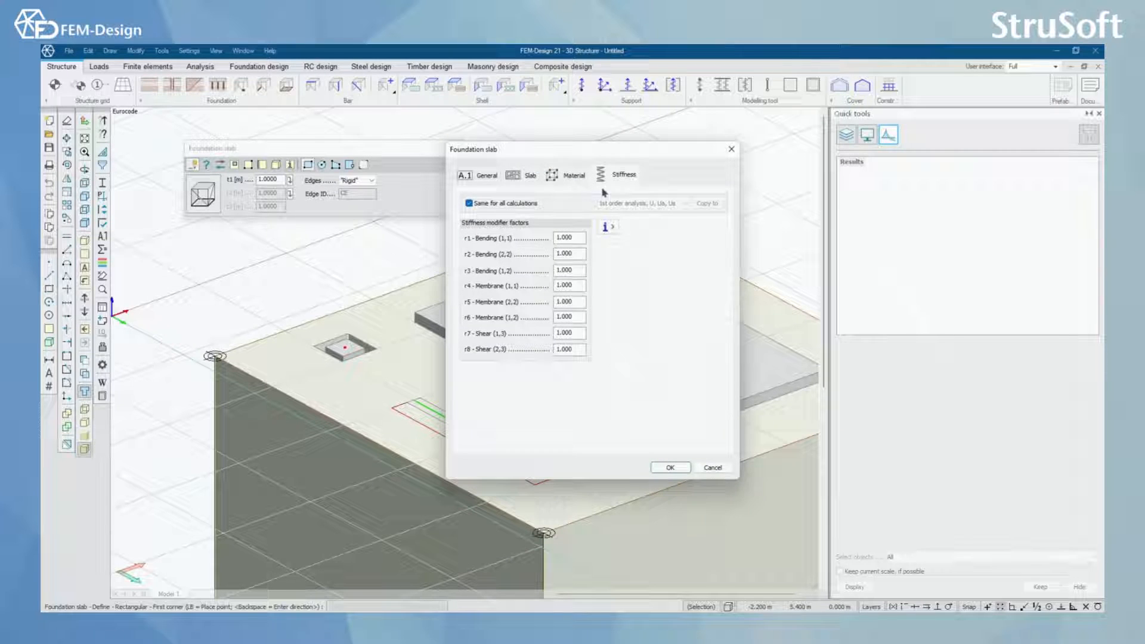
left_click(487, 175)
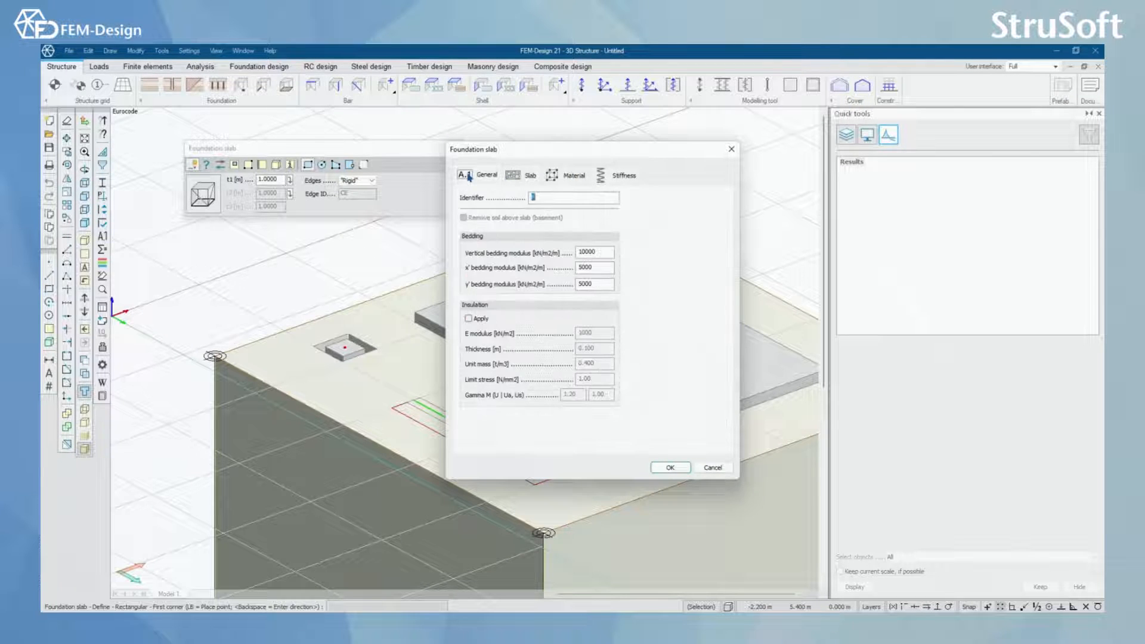
left_click(668, 468)
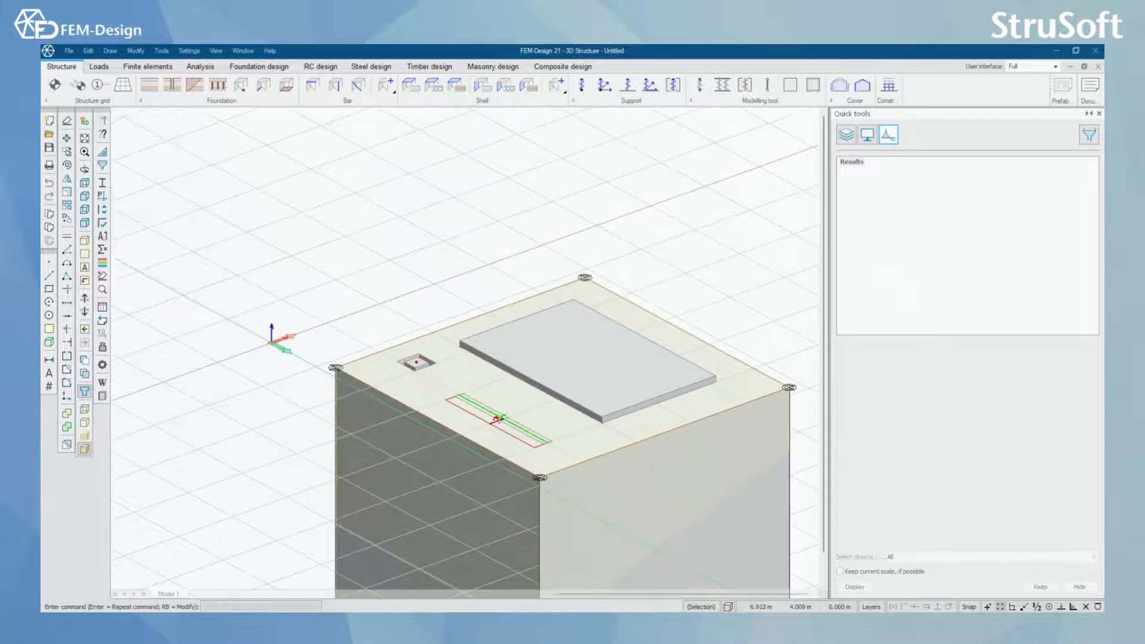
Open the soil default settings and review the General tab's limit depth level.
left_click(150, 87)
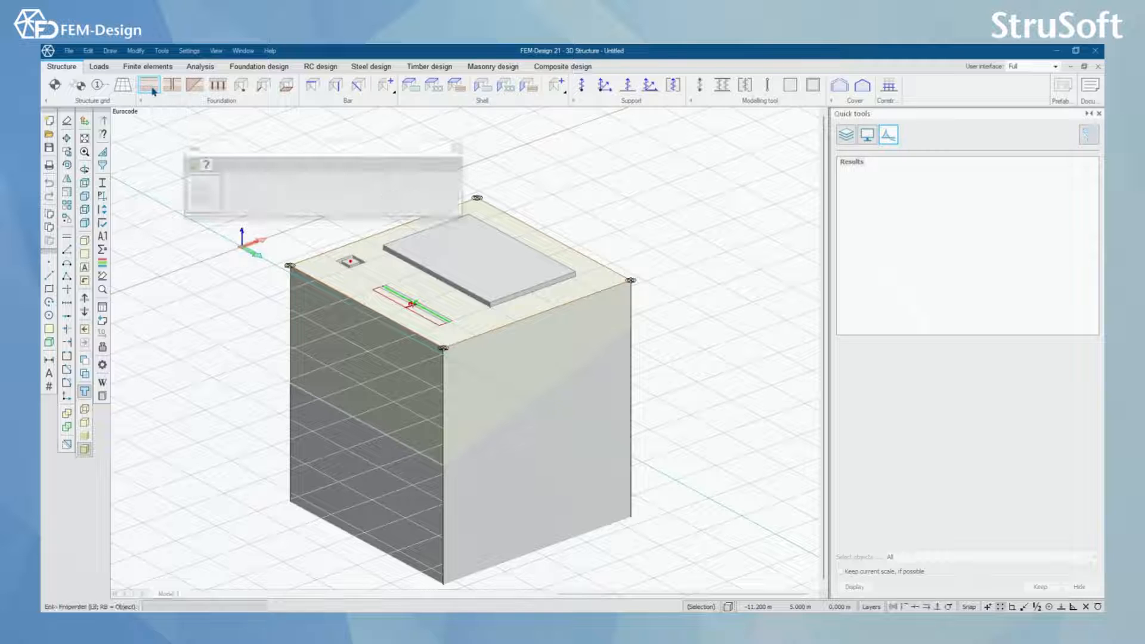
left_click(150, 86)
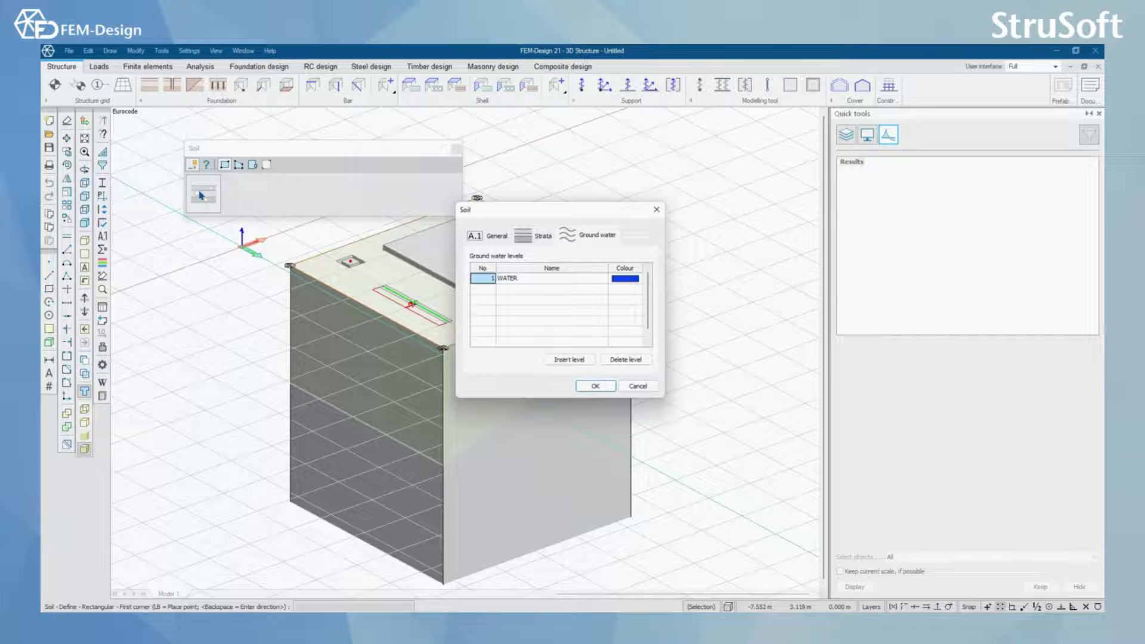
left_click(495, 235)
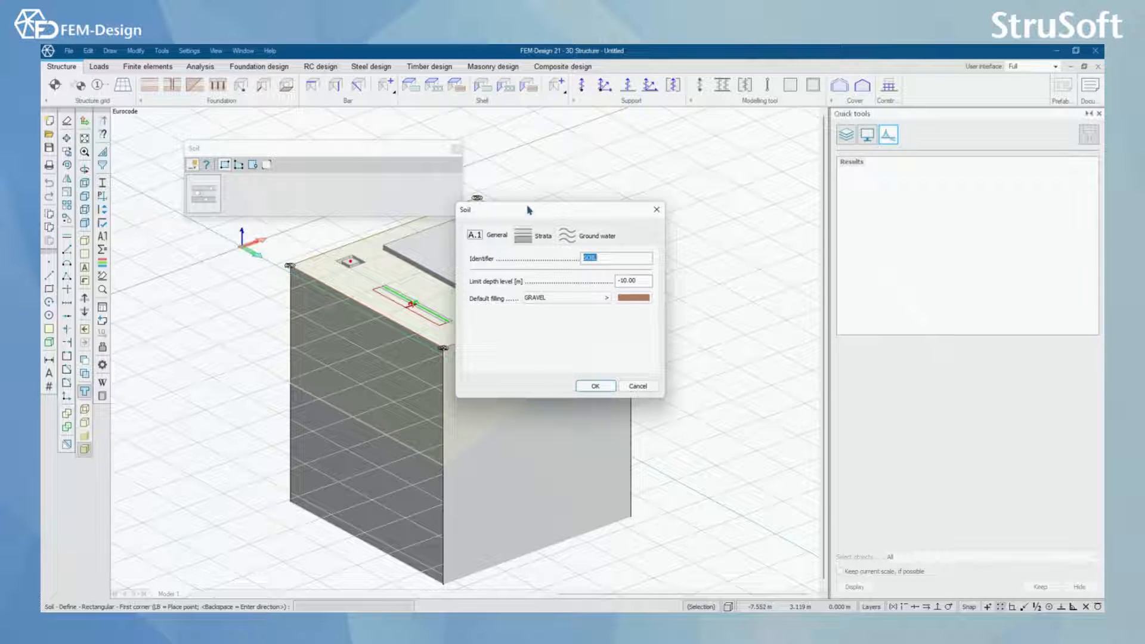
left_click_drag(526, 209, 596, 146)
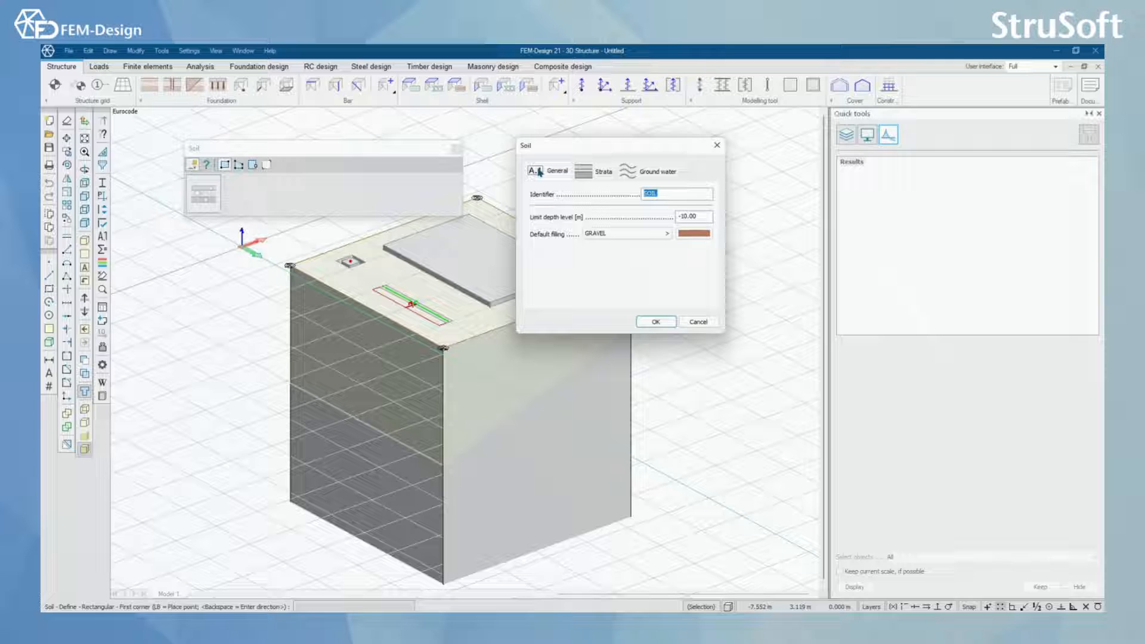
left_click(690, 216)
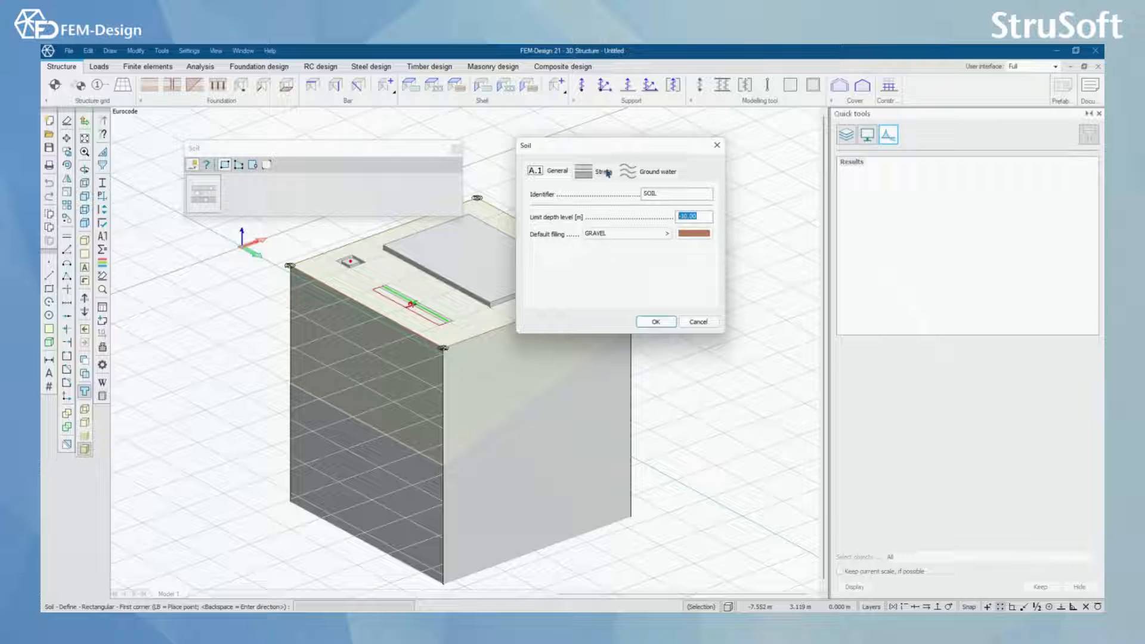
Review the SAND and GRAVEL strata, the material library, and the WATER groundwater level.
left_click(602, 172)
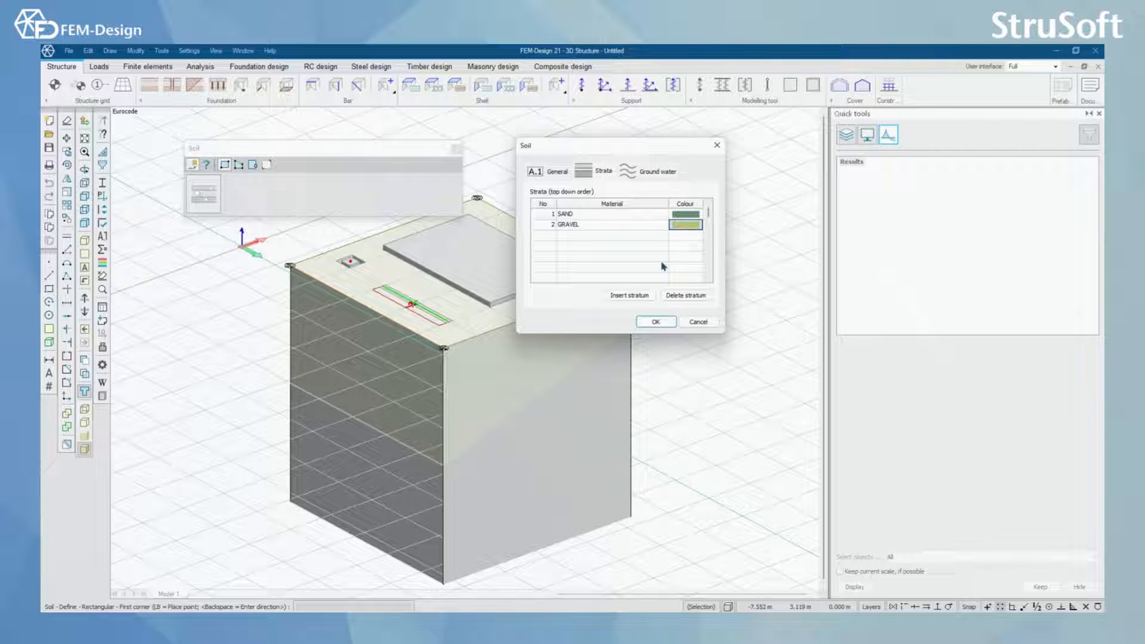
mouse_move(577, 198)
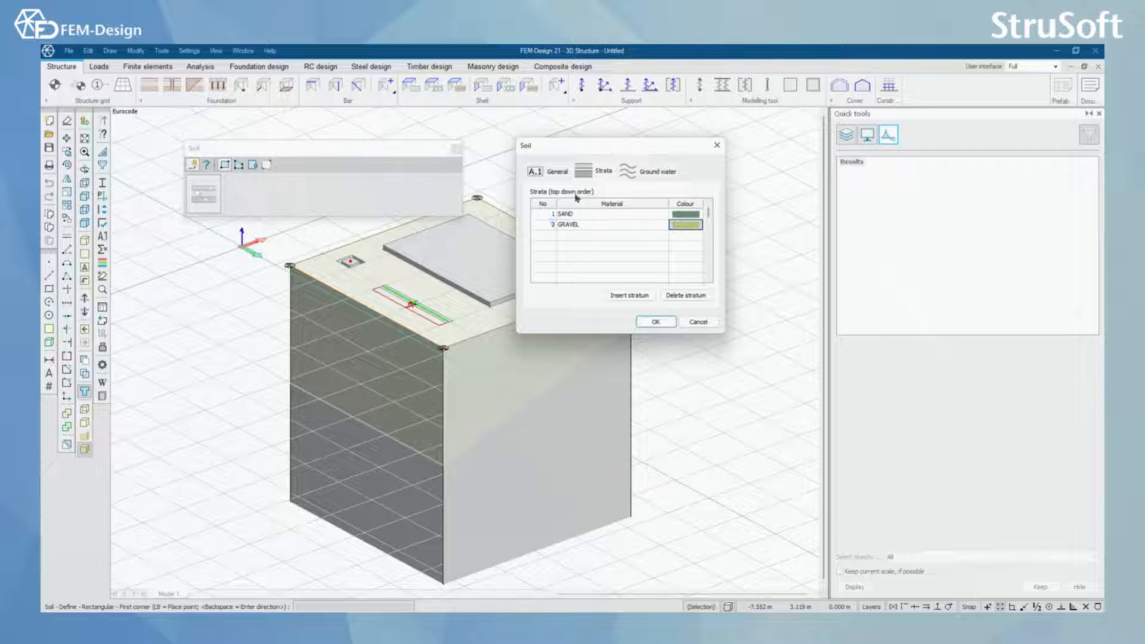
mouse_move(638, 214)
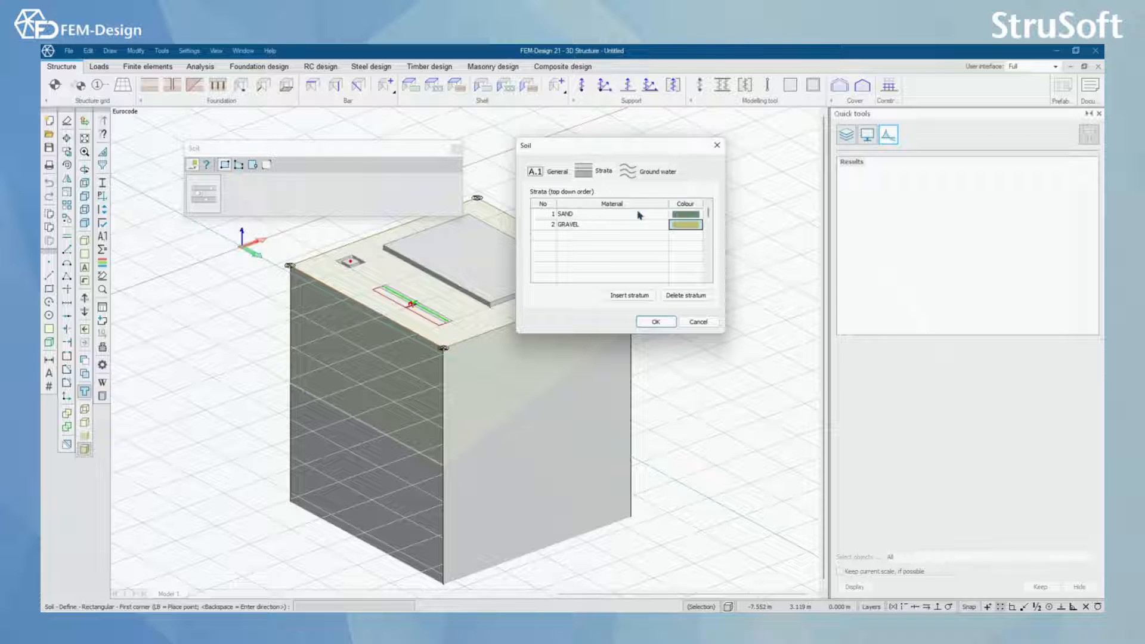
mouse_move(590, 219)
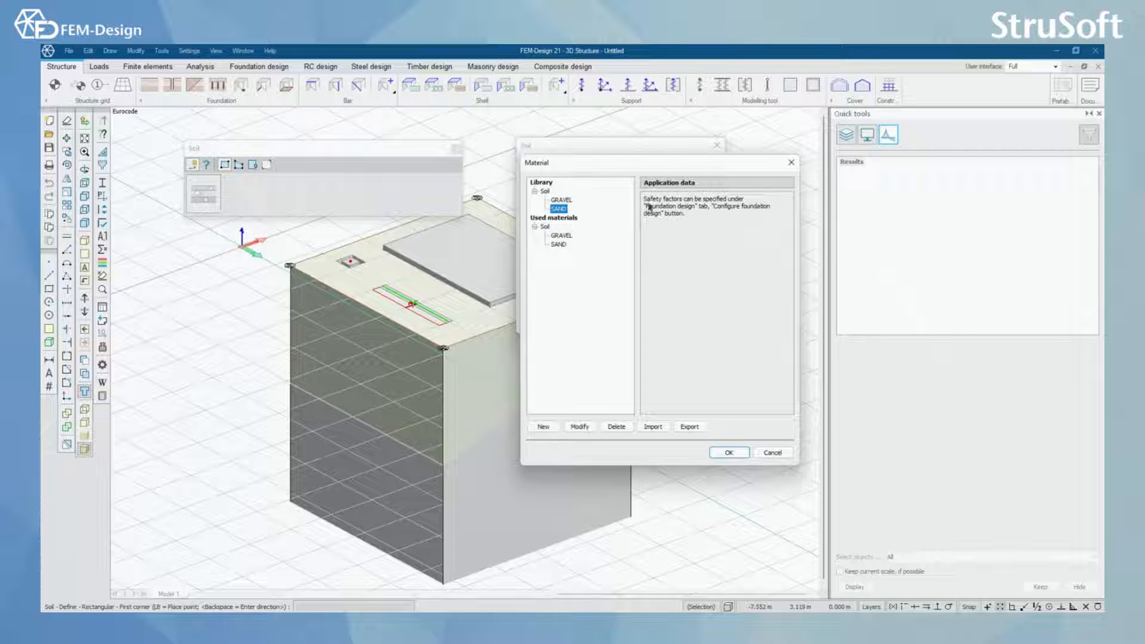
mouse_move(590, 365)
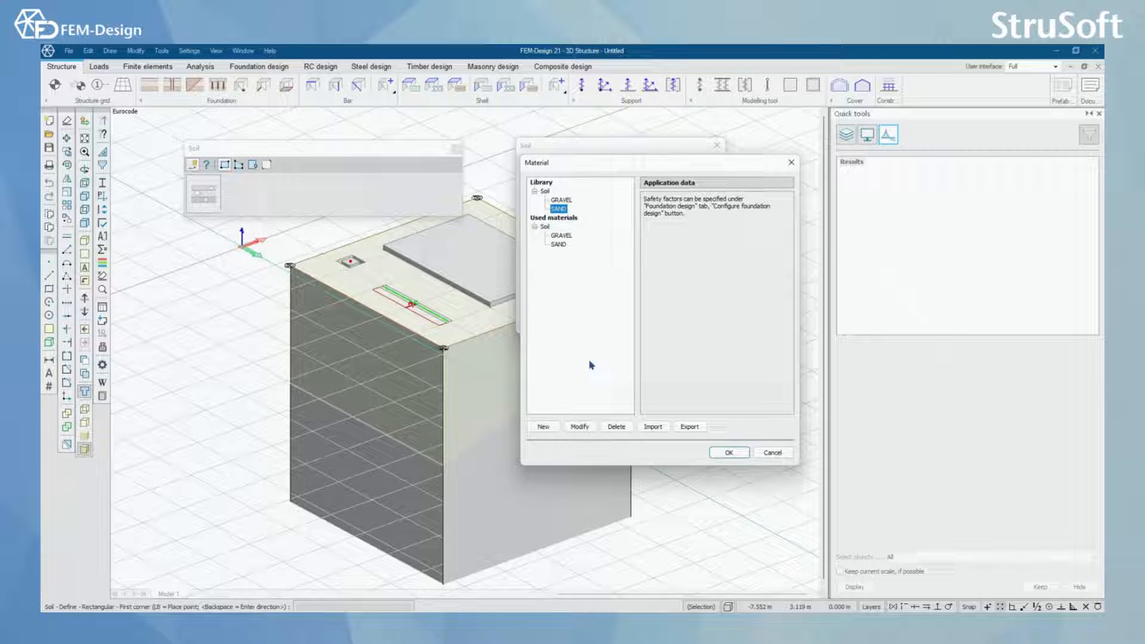
mouse_move(579, 426)
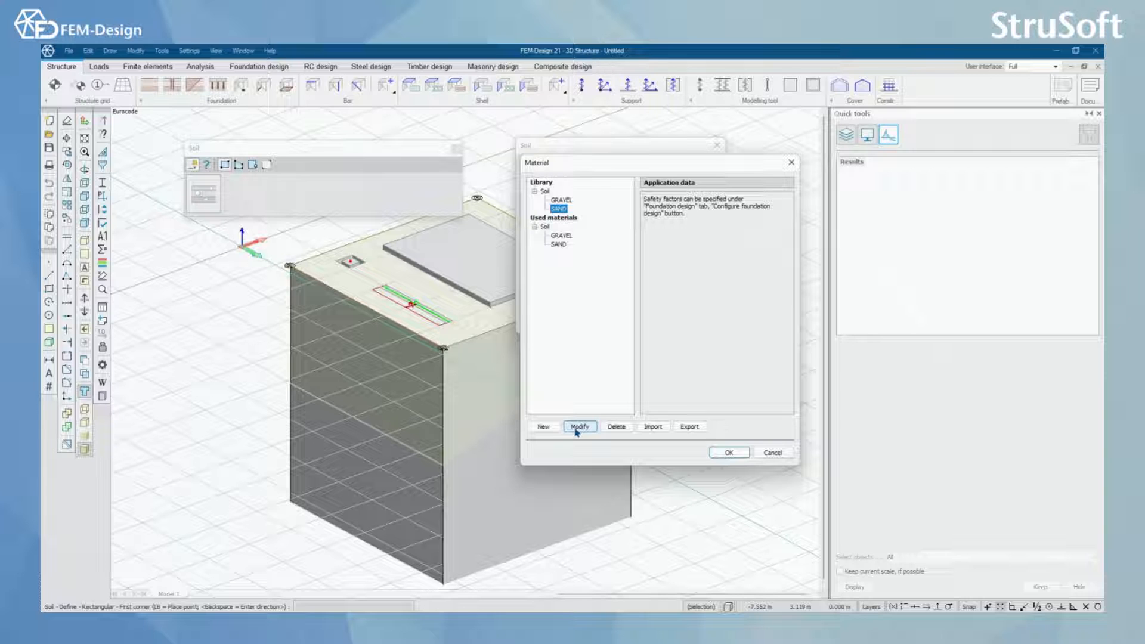
mouse_move(562, 435)
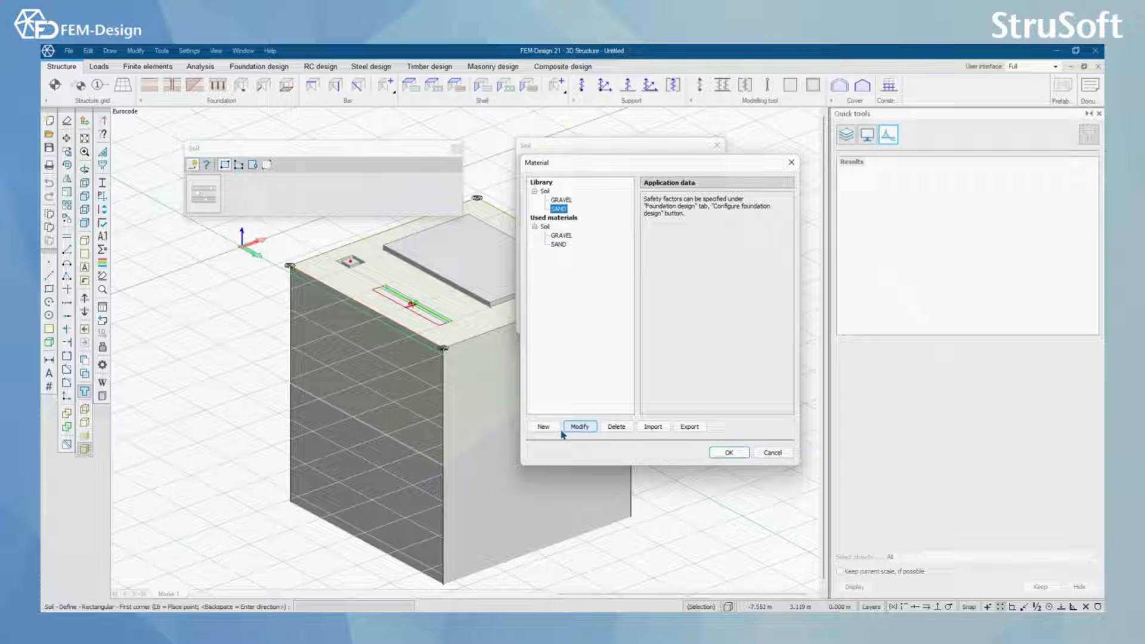
left_click(579, 426)
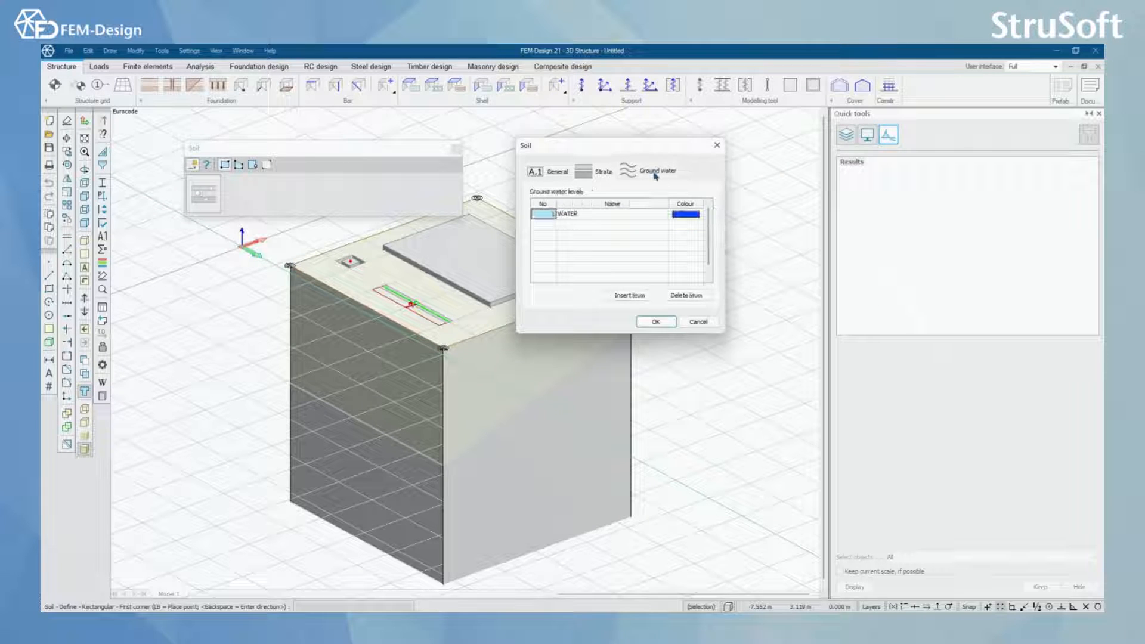
left_click(592, 214)
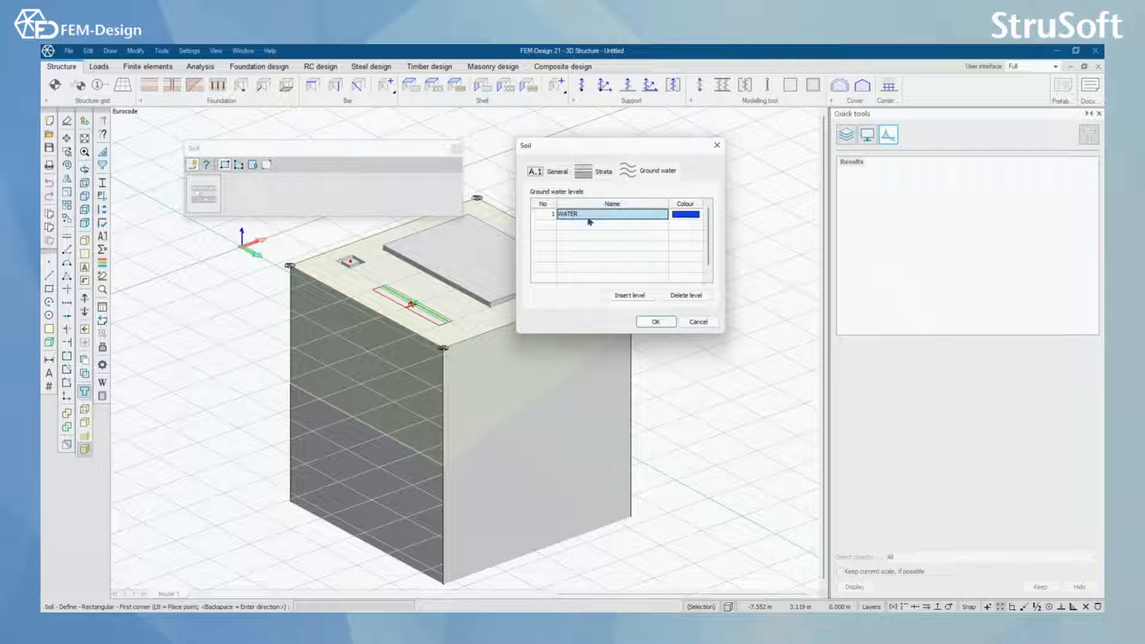
left_click(655, 322)
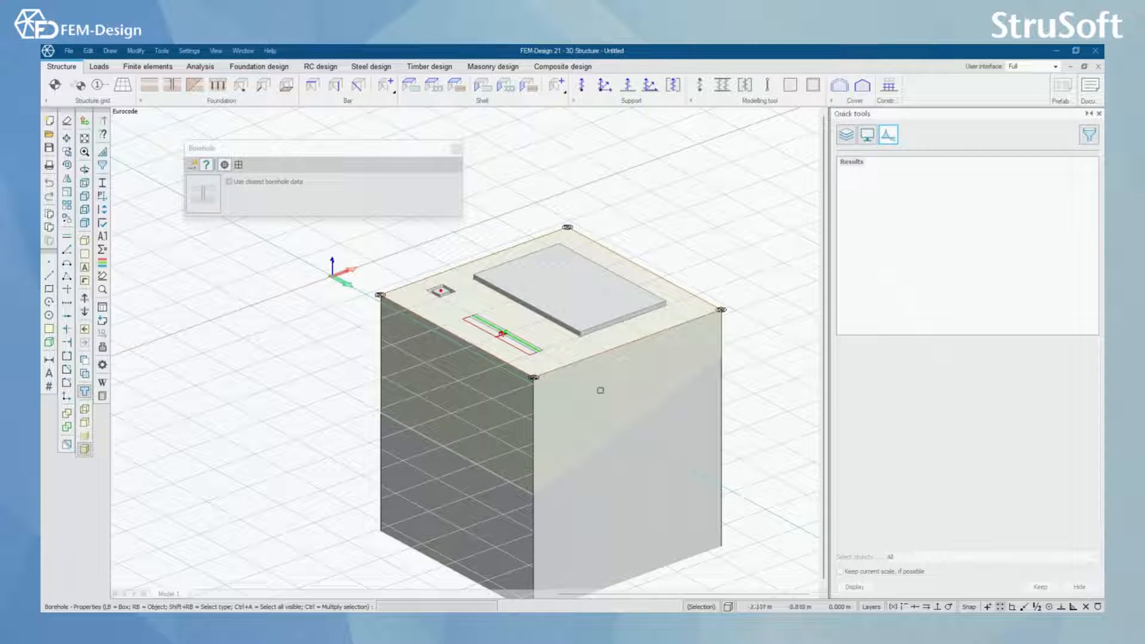
Change the borehole GRAVEL stratum top level from -2 to -4 m and confirm.
left_click(228, 182)
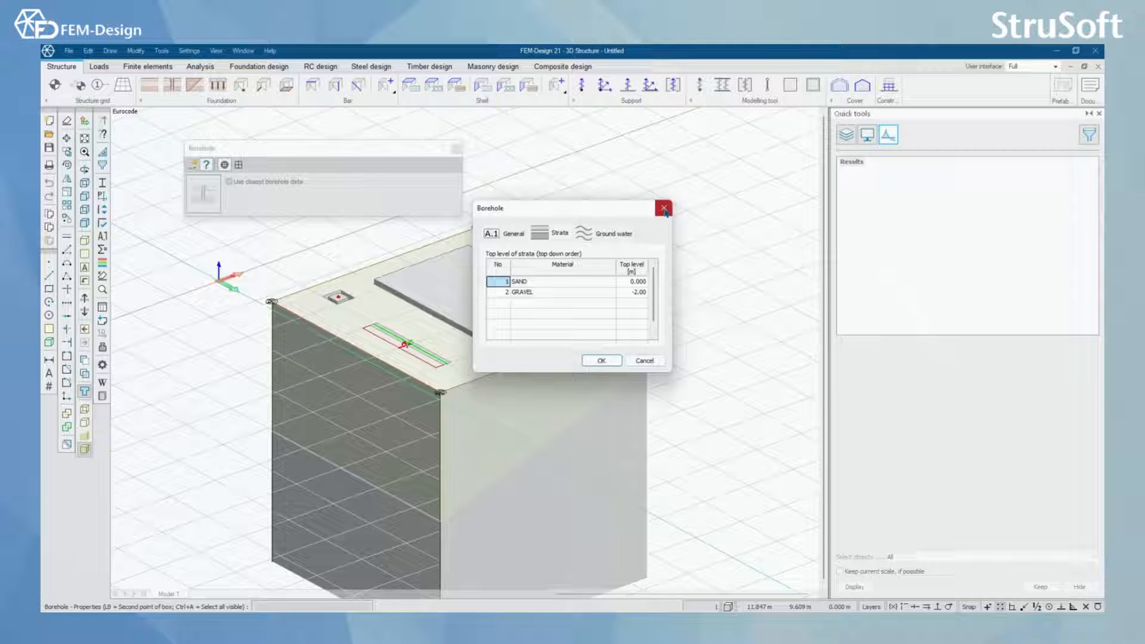
mouse_move(604, 219)
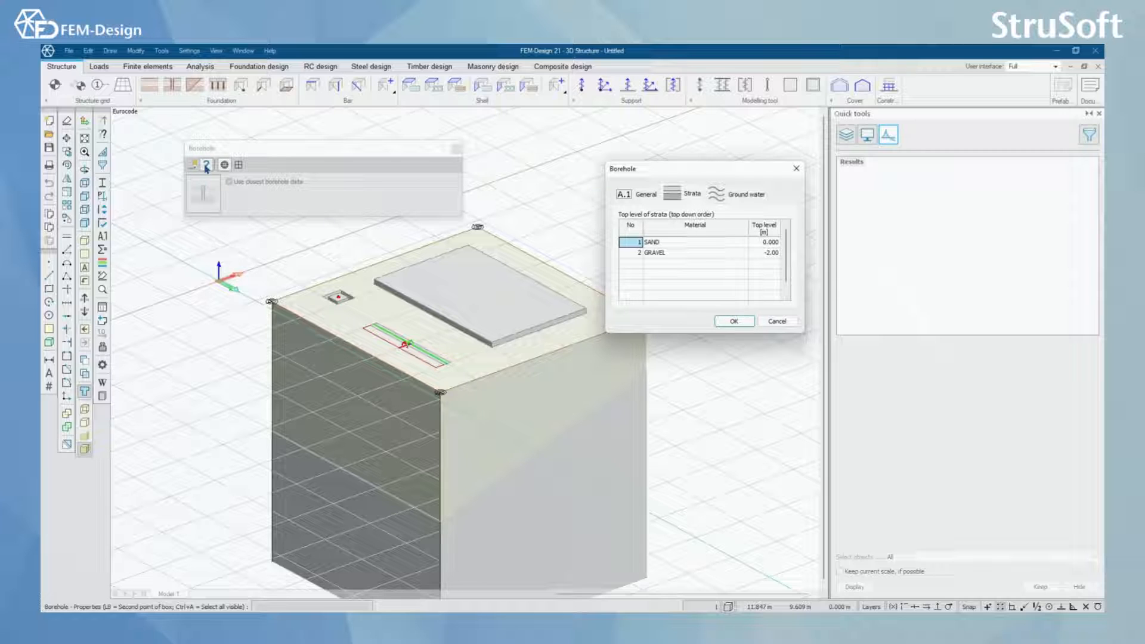
left_click(763, 253)
type("-4")
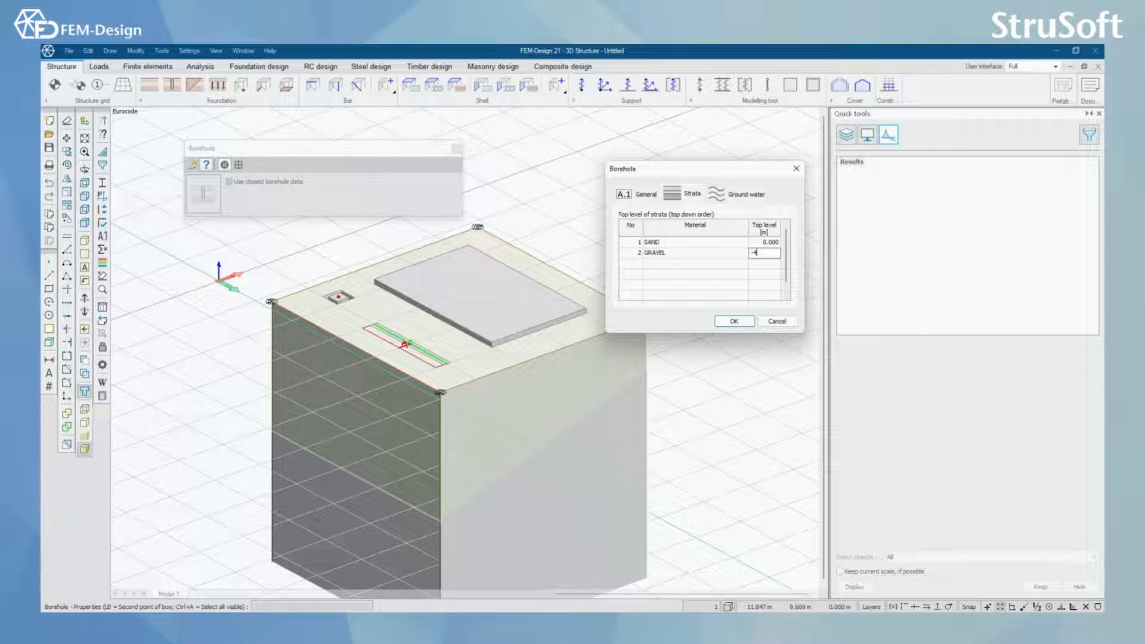
left_click(735, 322)
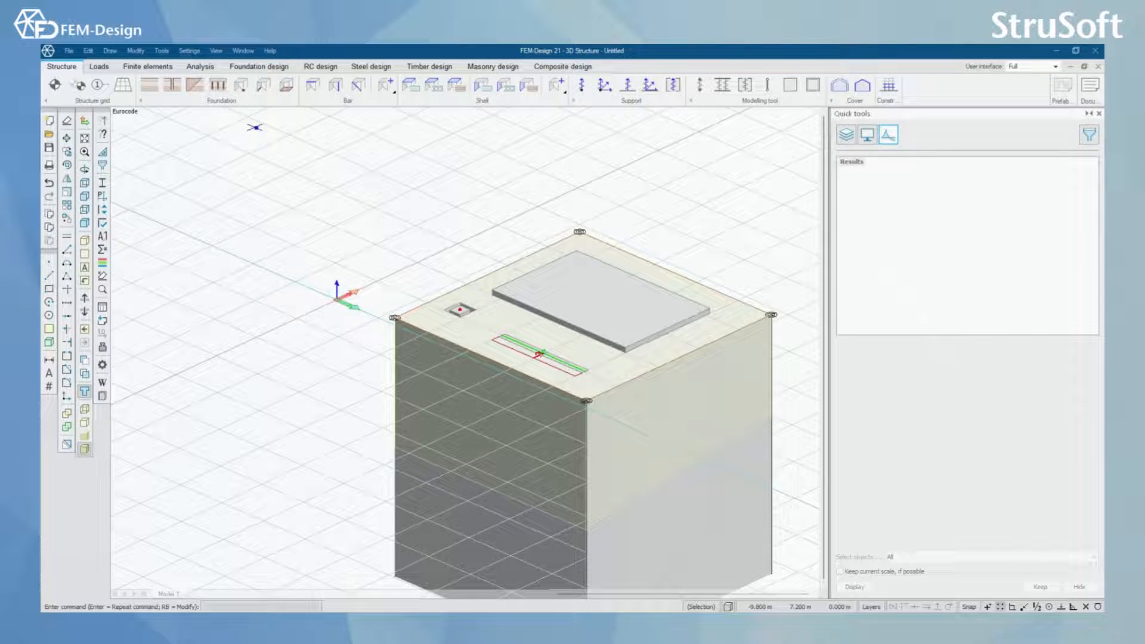
mouse_move(195, 86)
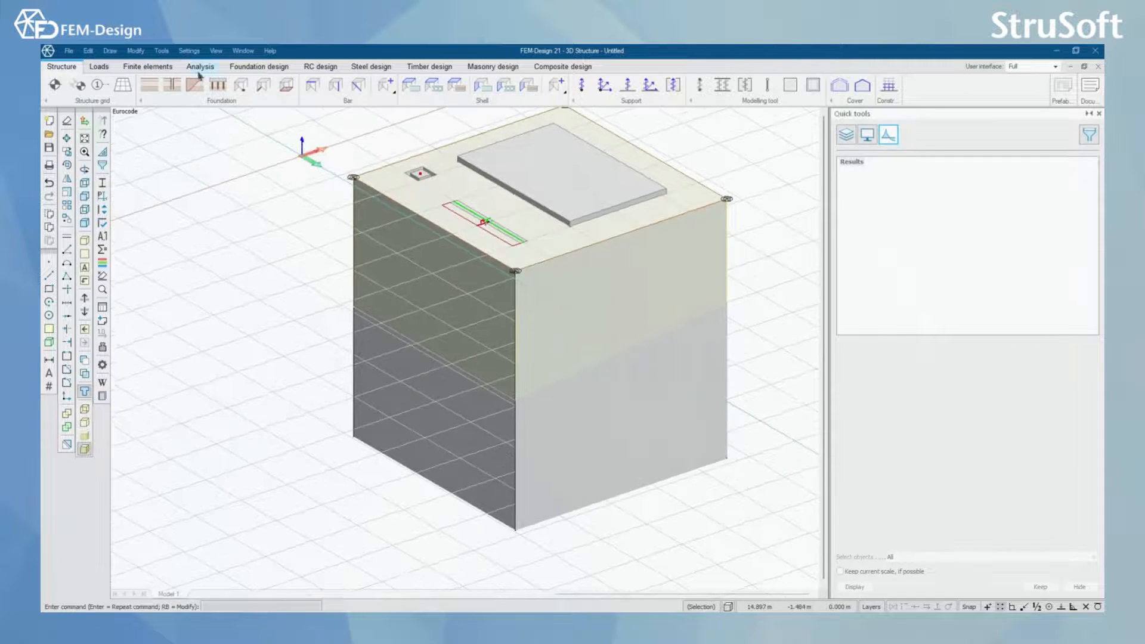
mouse_move(235, 86)
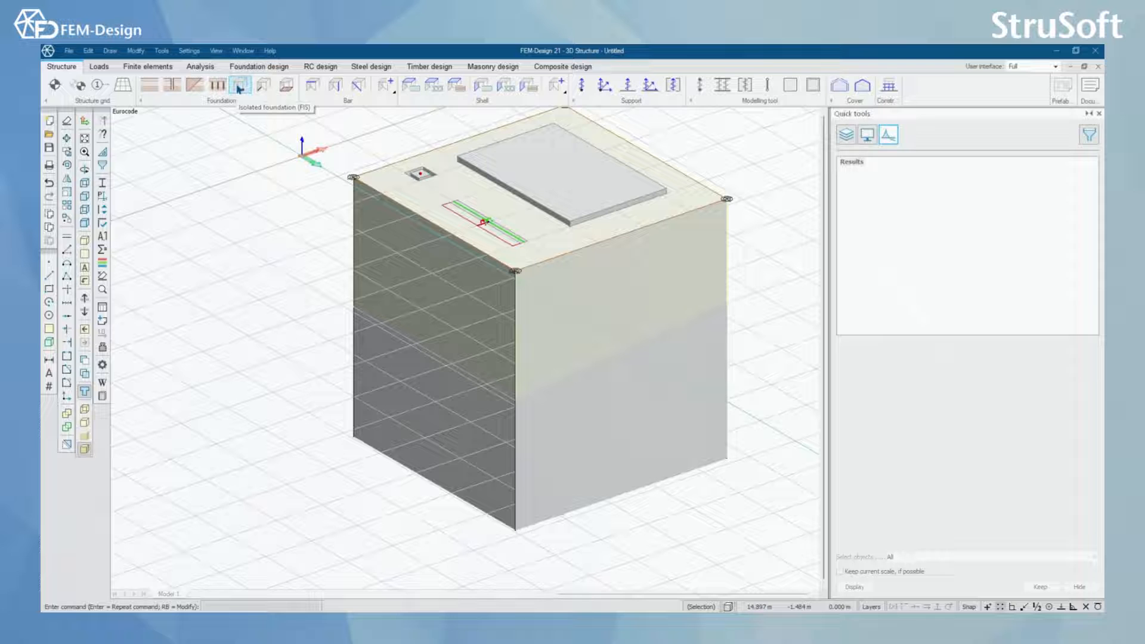
mouse_move(254, 86)
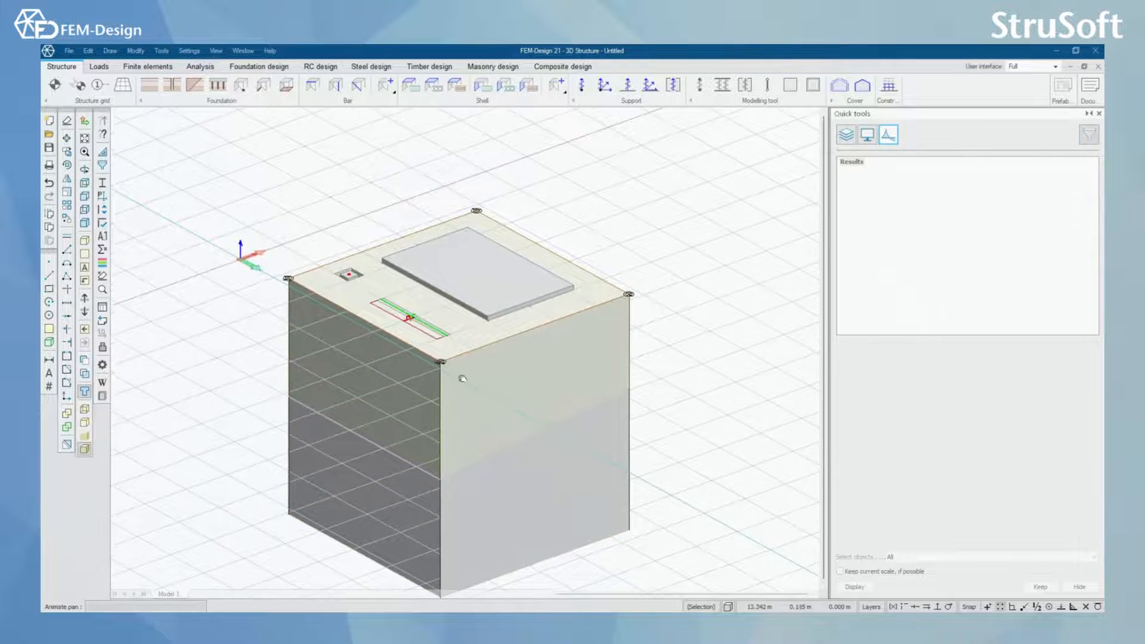
left_click(258, 66)
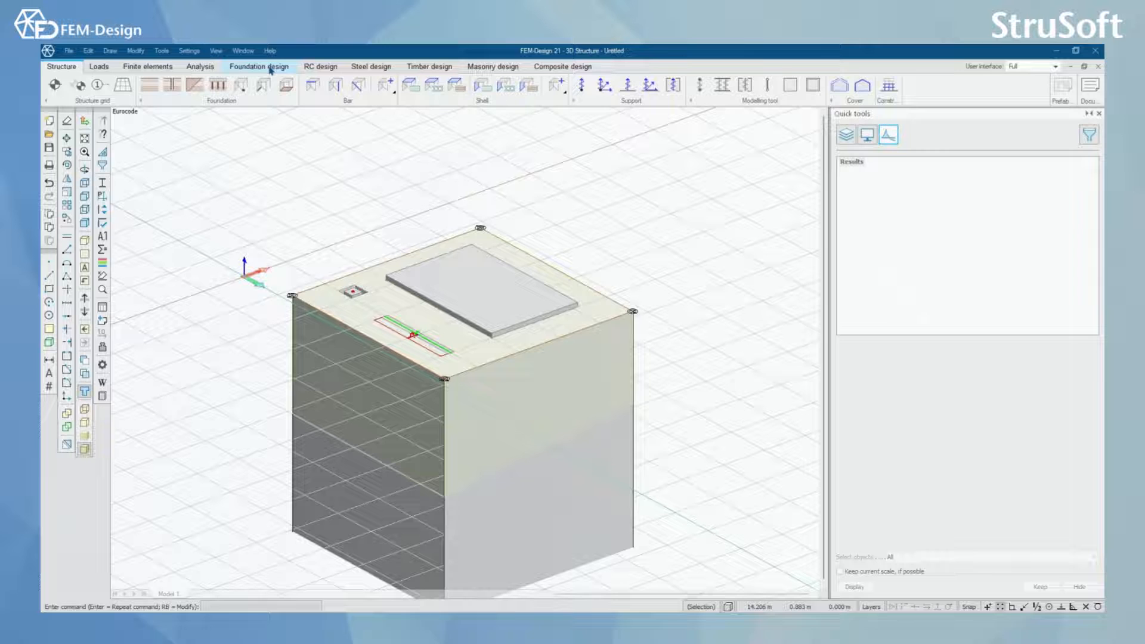
left_click(258, 66)
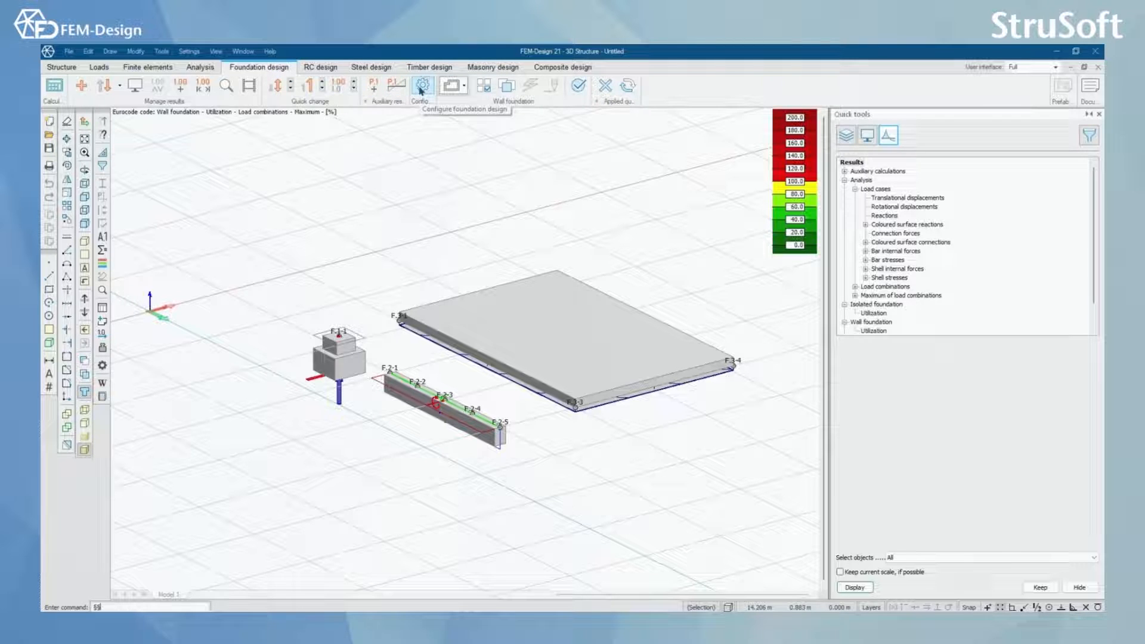
Browse design approach, safety factors, ULC limit states and settlement settings, then accept.
left_click(420, 85)
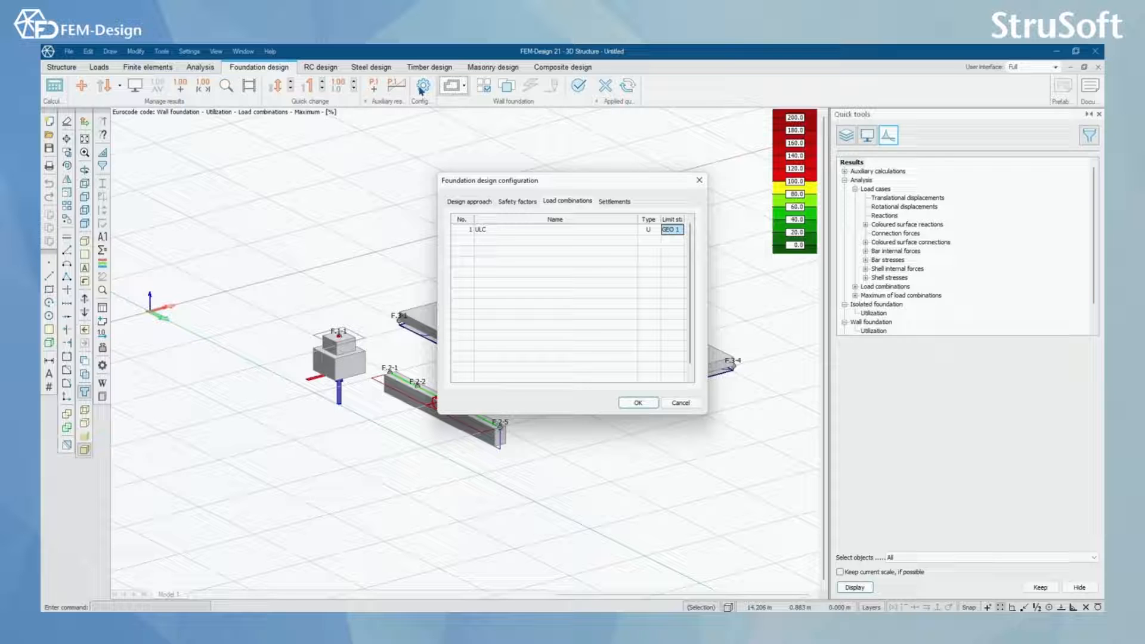
left_click(462, 201)
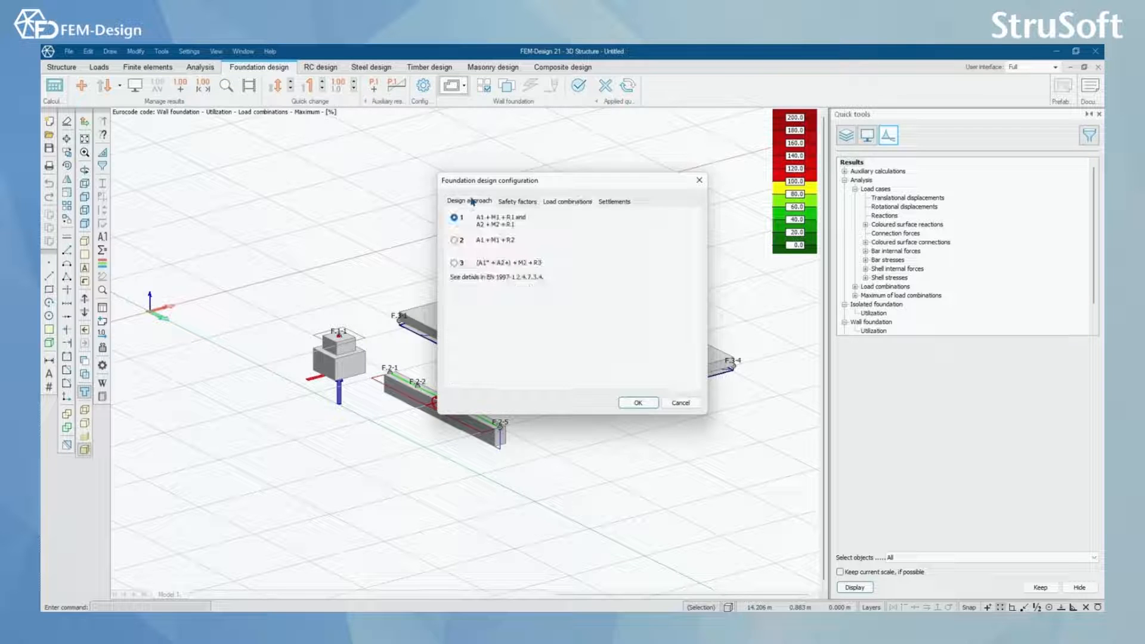
mouse_move(479, 205)
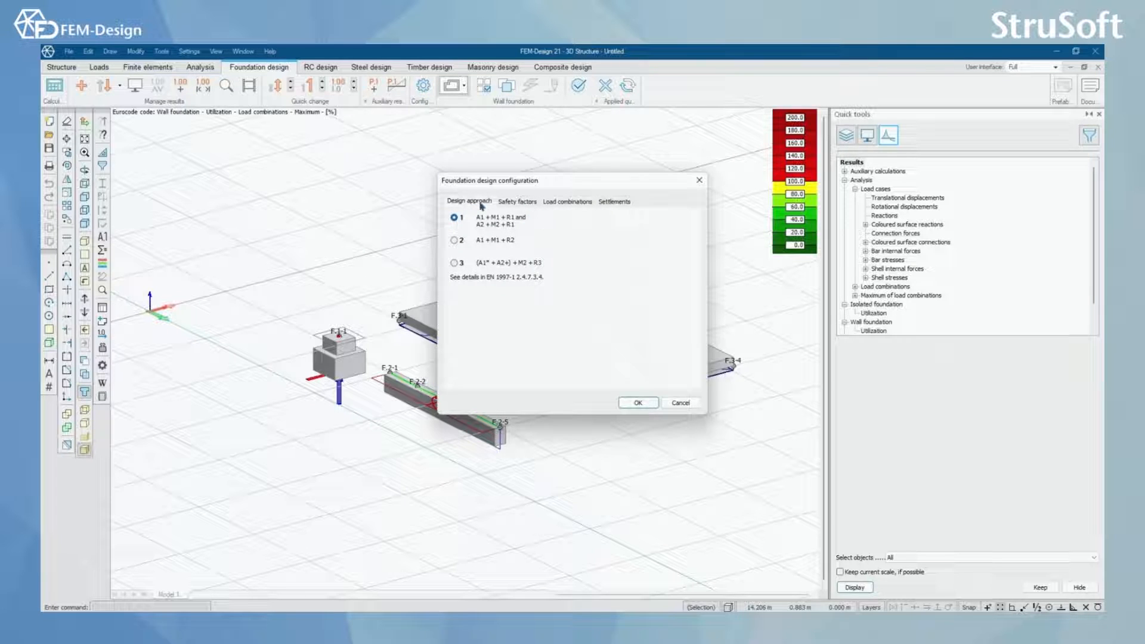
mouse_move(459, 300)
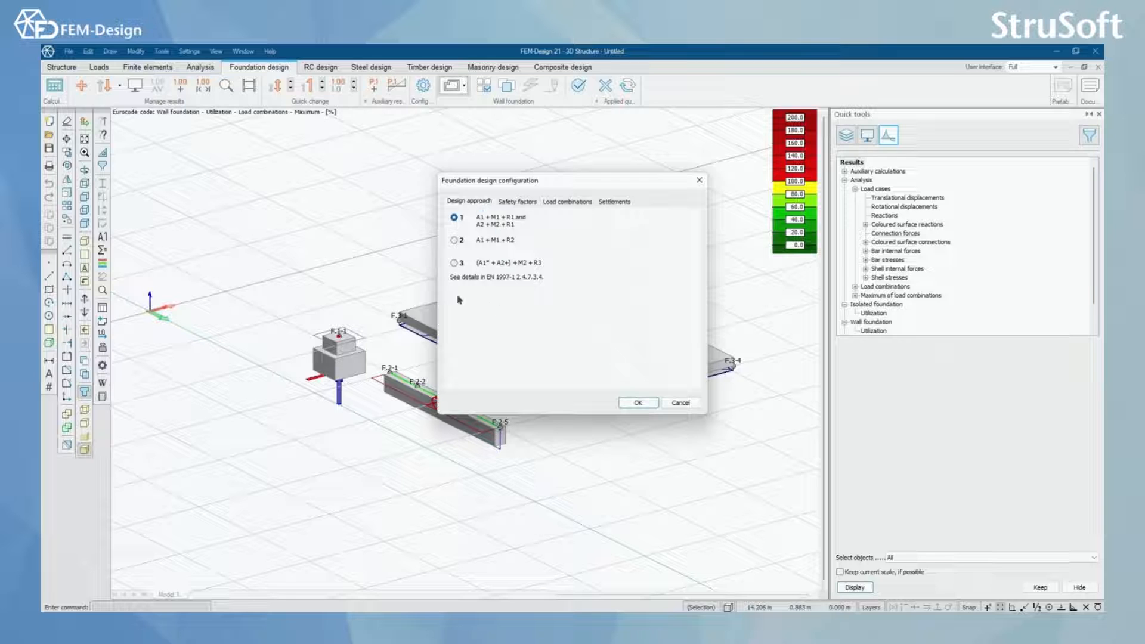
left_click(517, 202)
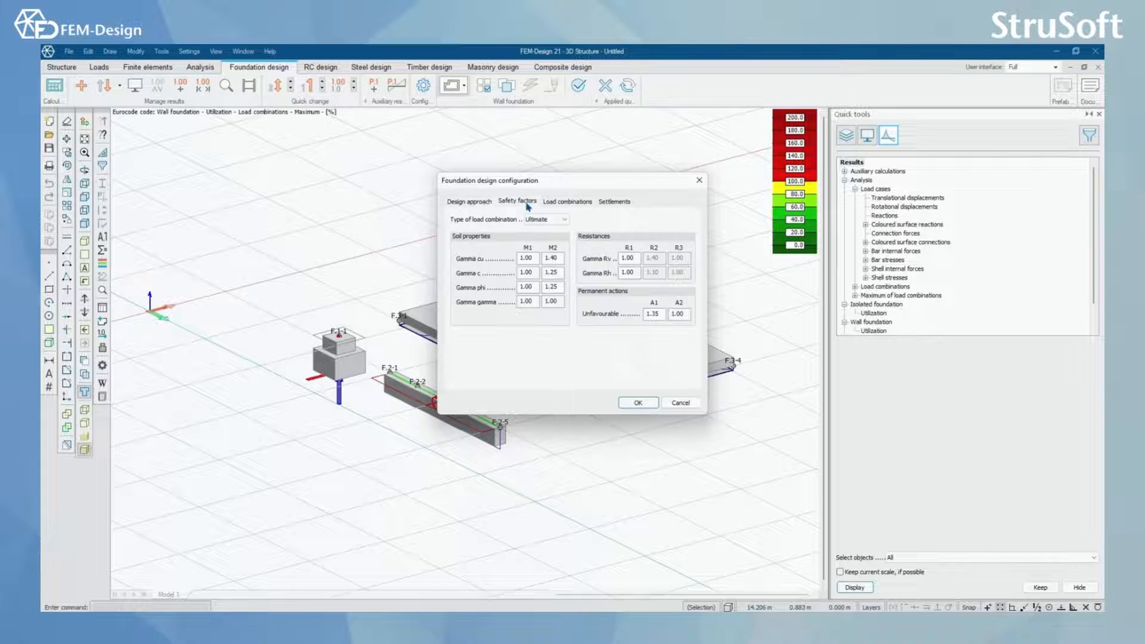
mouse_move(603, 192)
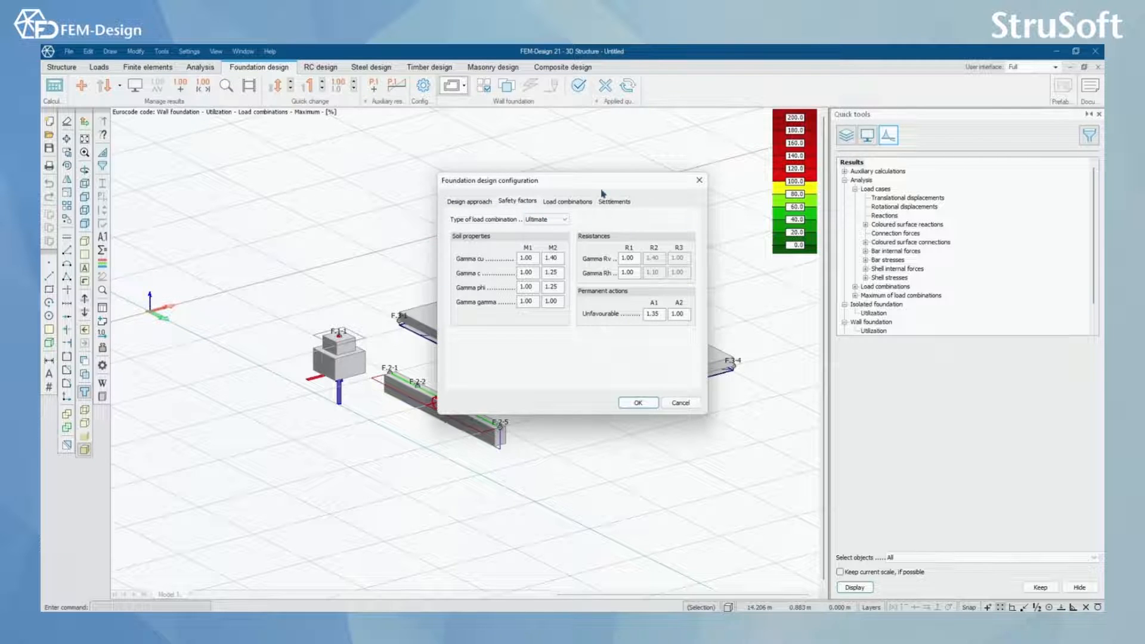
left_click(566, 202)
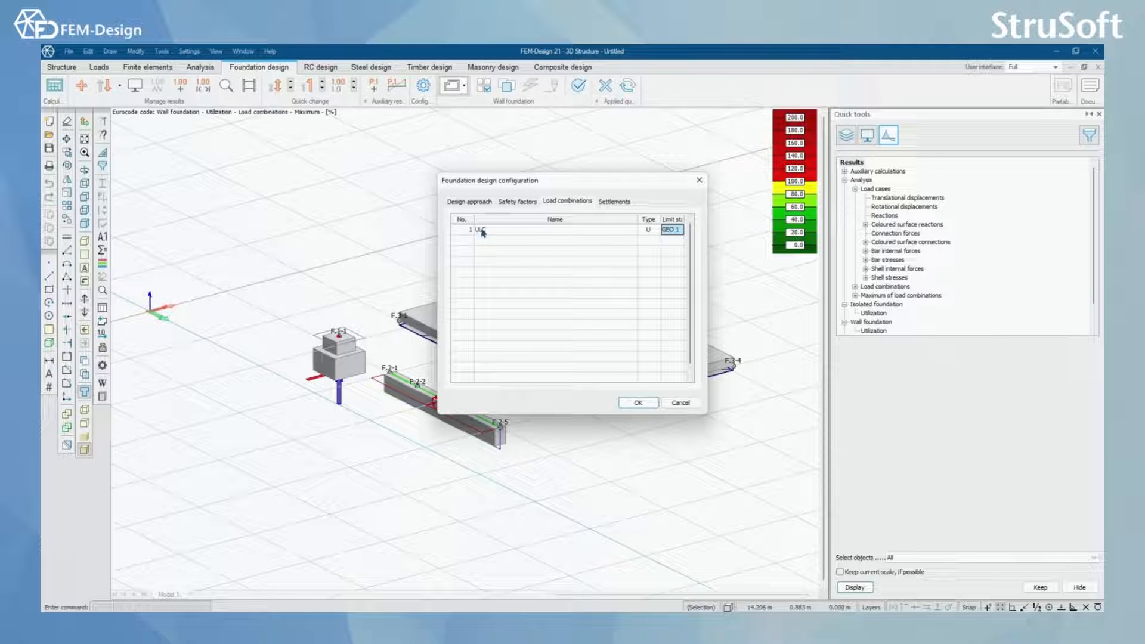
left_click(676, 229)
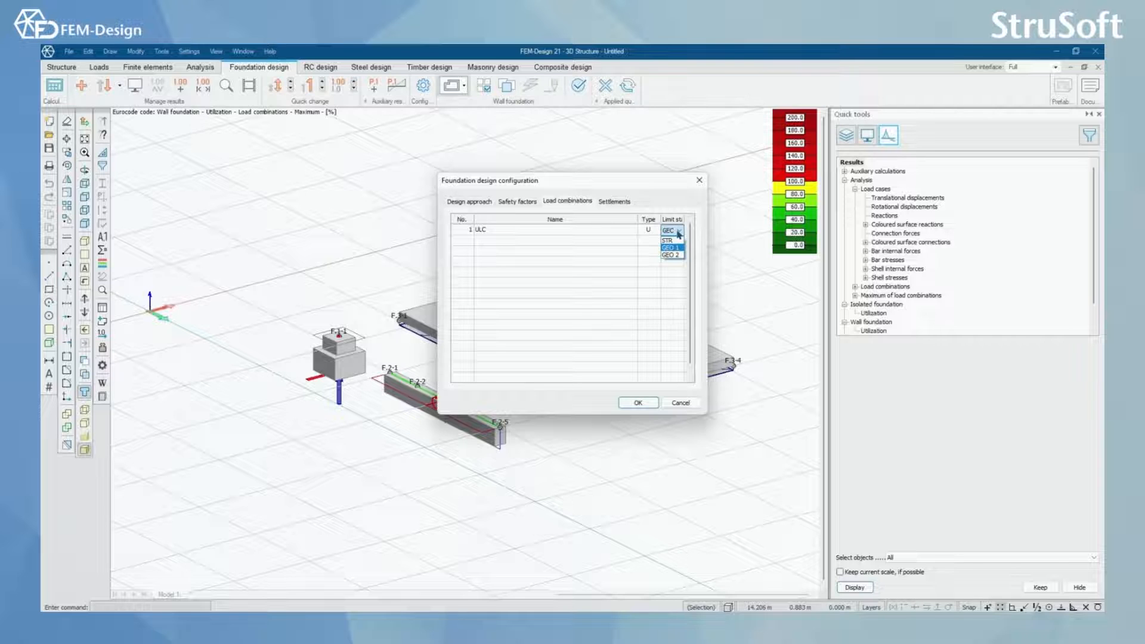
left_click(672, 230)
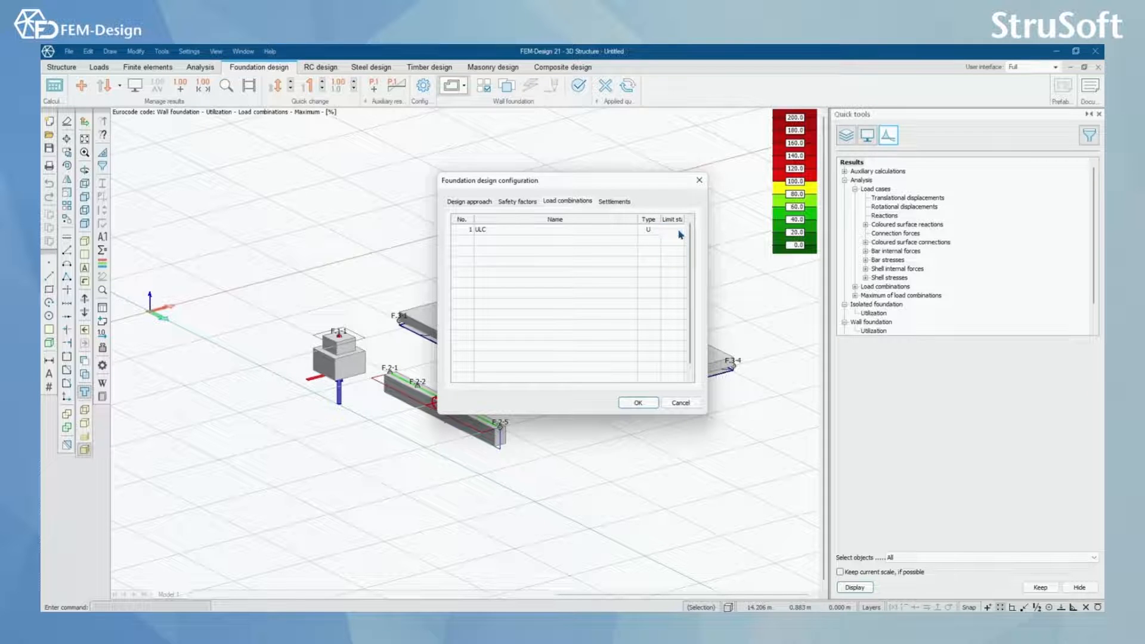
left_click(615, 202)
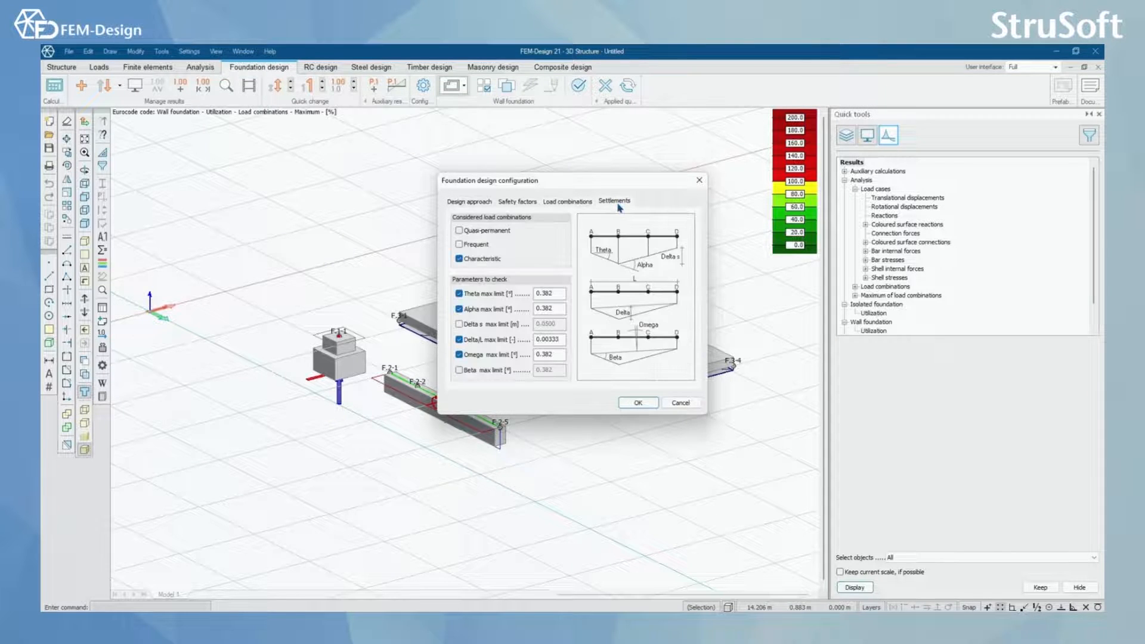
mouse_move(536, 222)
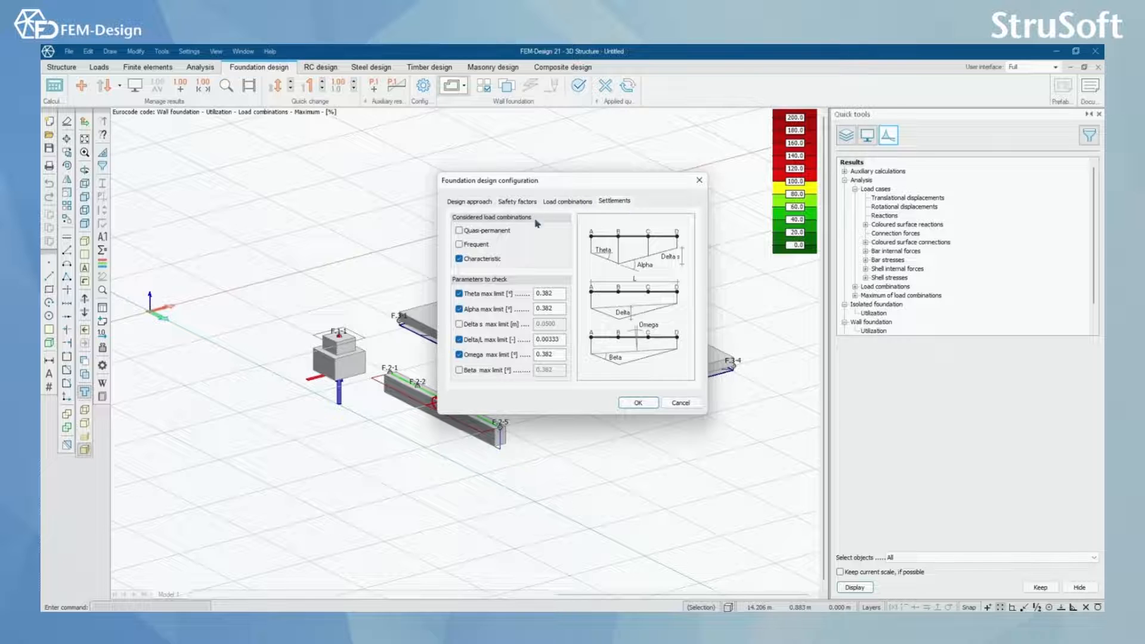
mouse_move(585, 248)
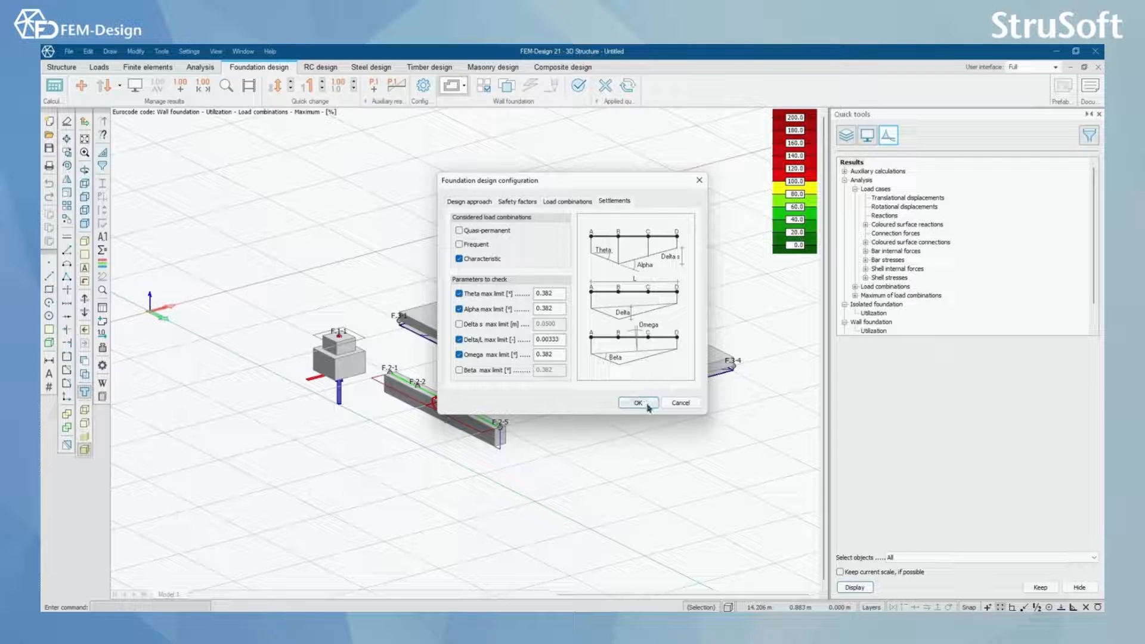
left_click(468, 202)
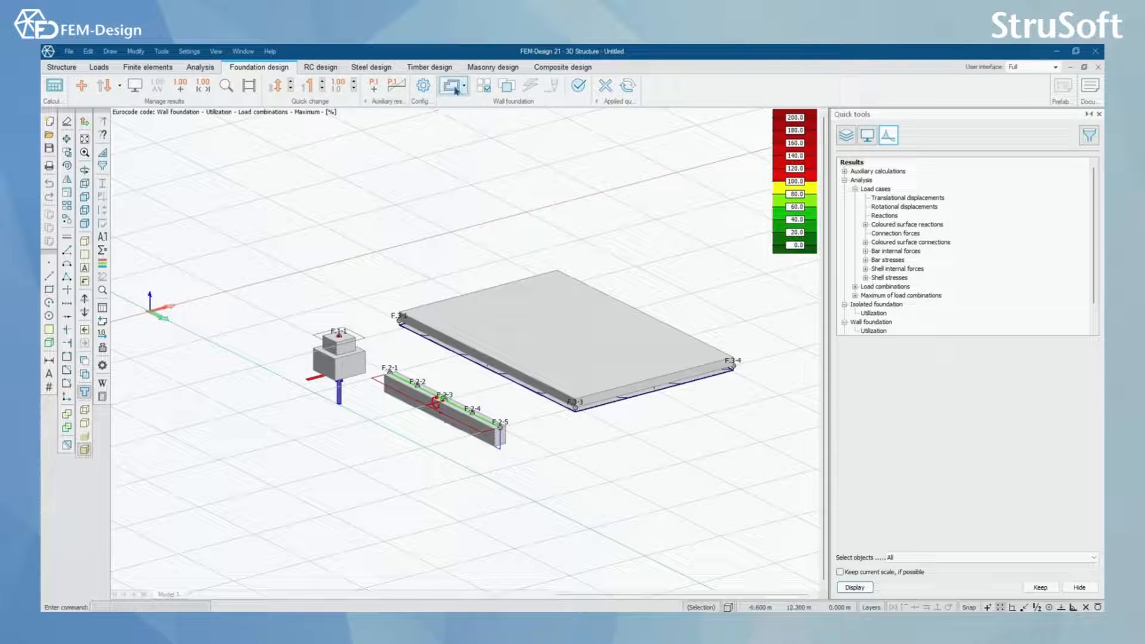
Choose Isolated foundation from the foundation type dropdown.
left_click(453, 86)
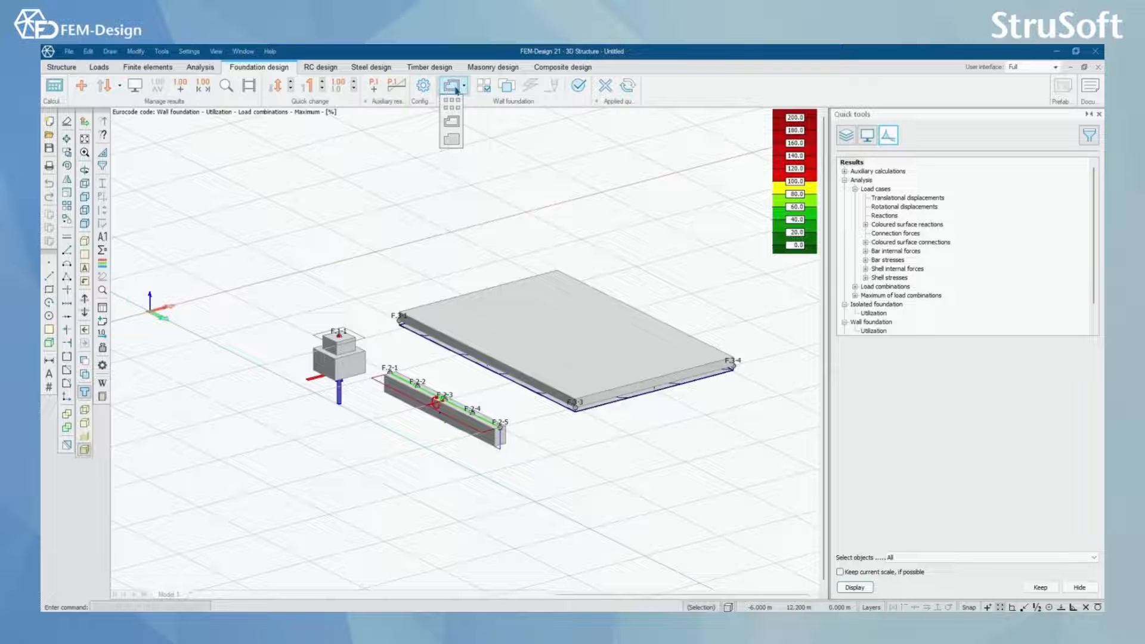
mouse_move(451, 111)
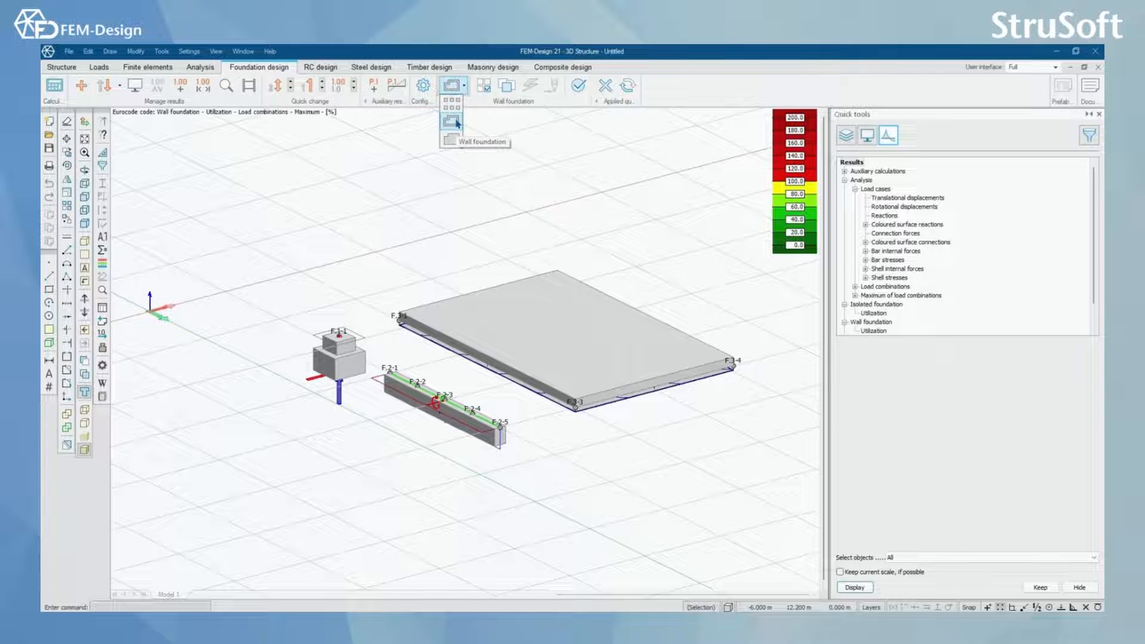
mouse_move(451, 138)
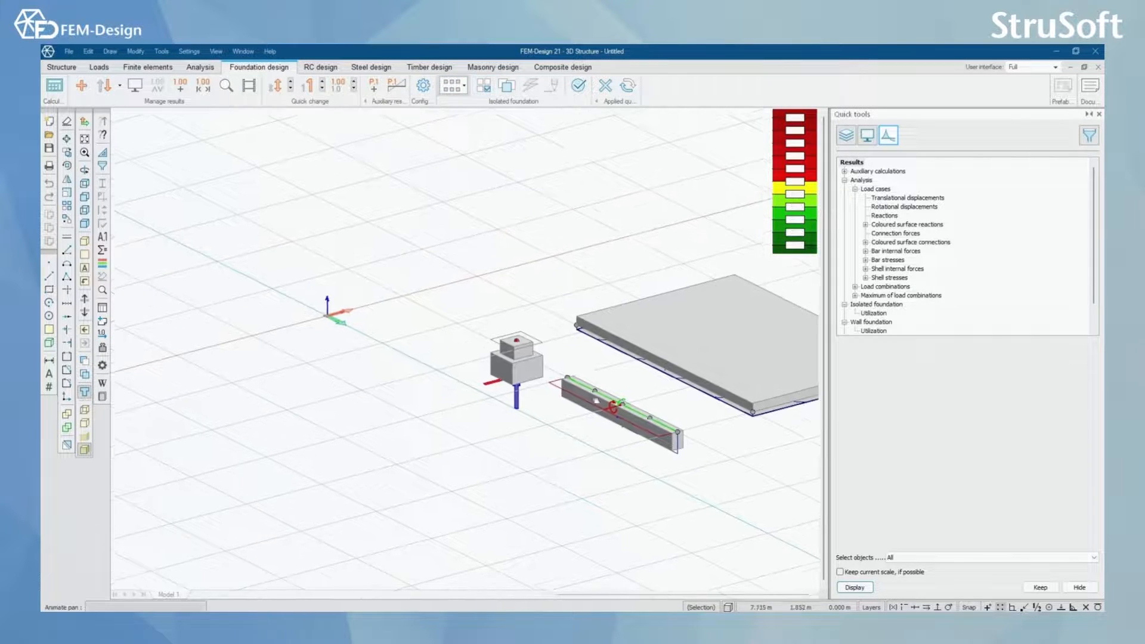
Give F.1-1 a 50 mm absolute settlement limit with cast-in-situ construction and check it.
left_click(484, 85)
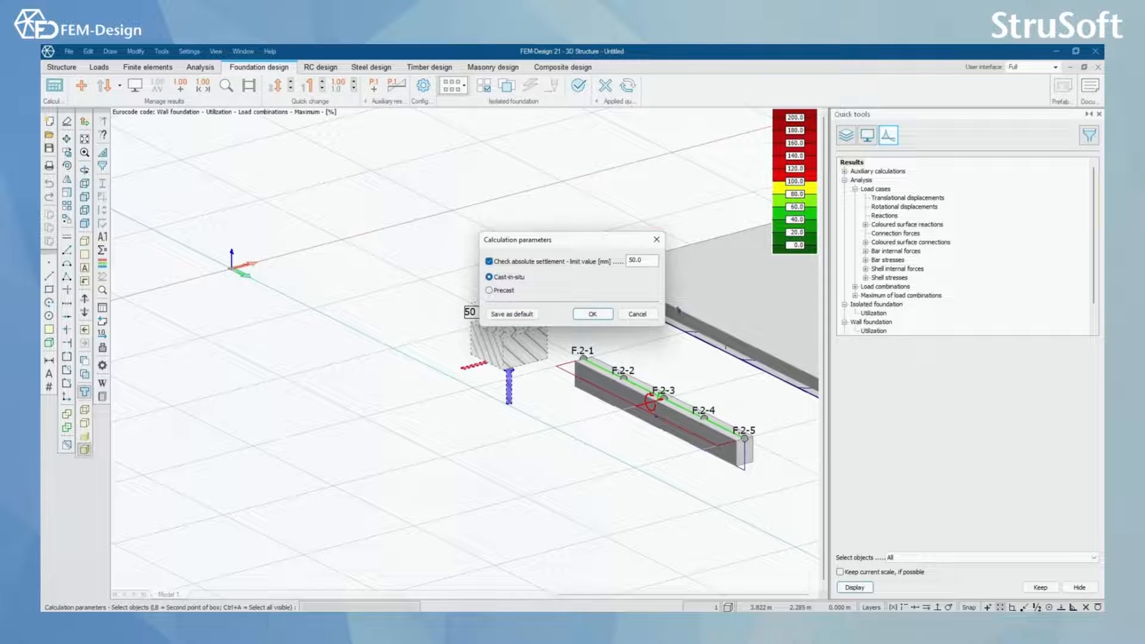
left_click(593, 313)
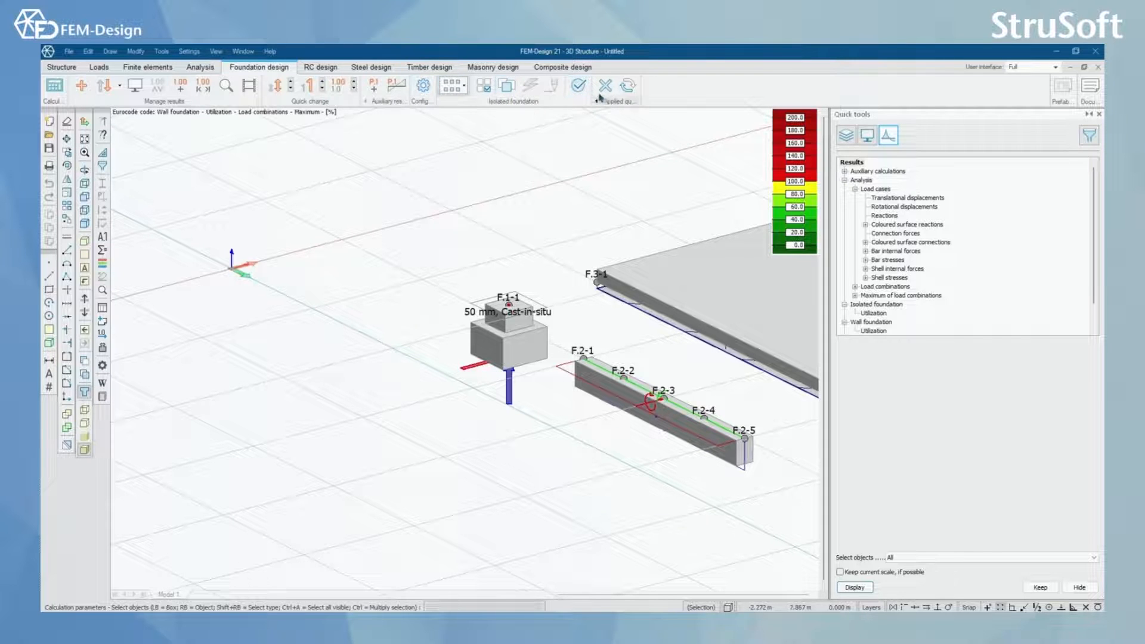
left_click(578, 86)
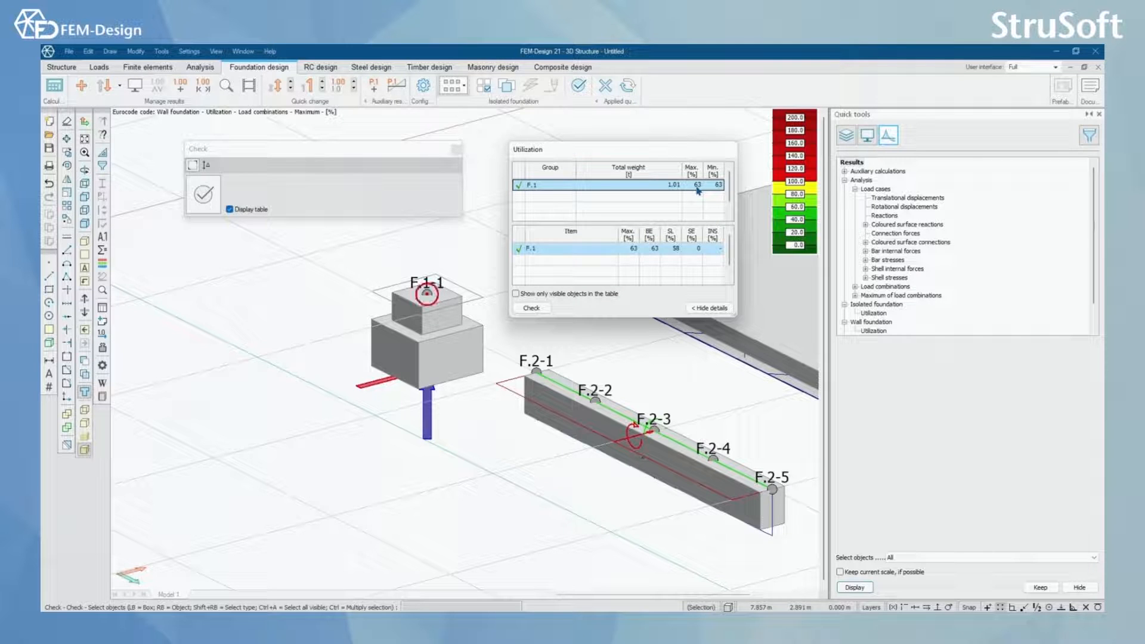
mouse_move(632, 257)
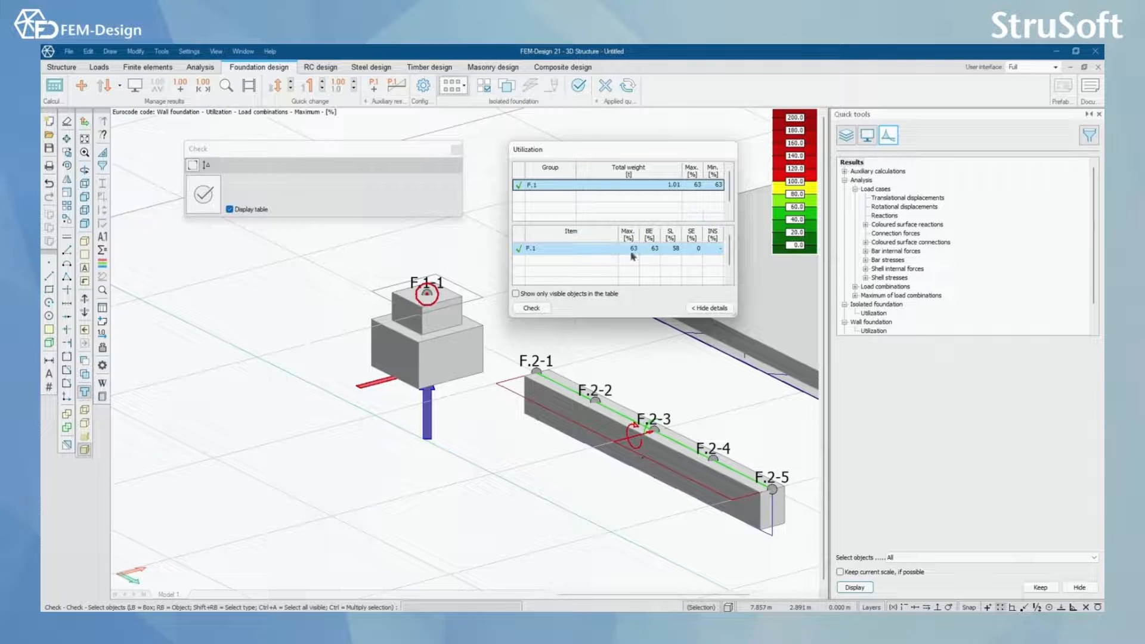
mouse_move(650, 237)
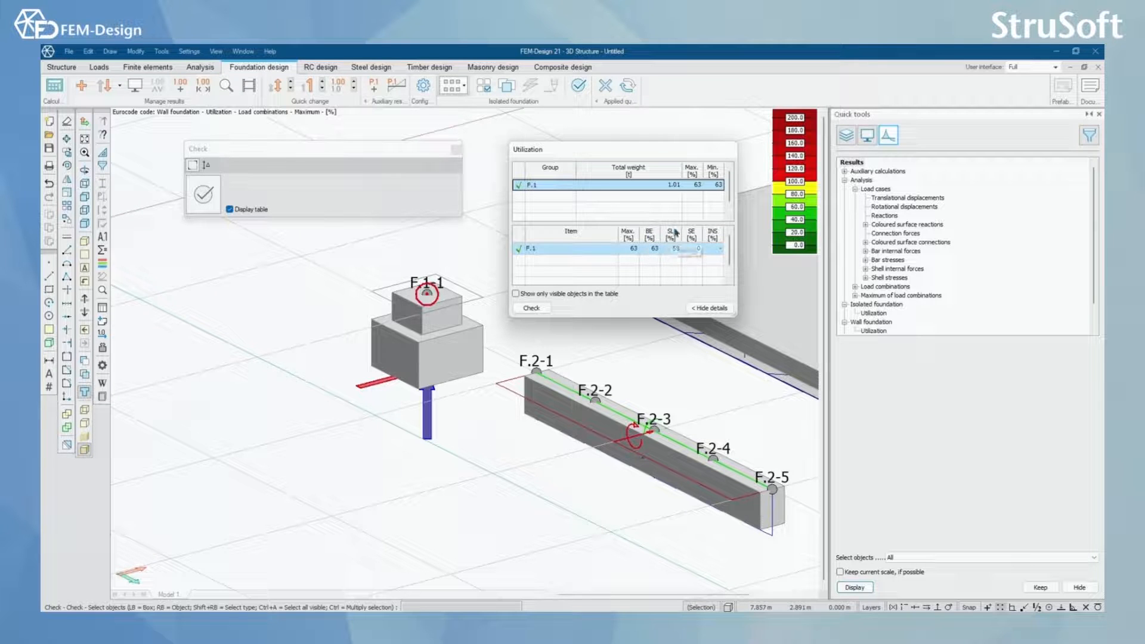
mouse_move(690, 233)
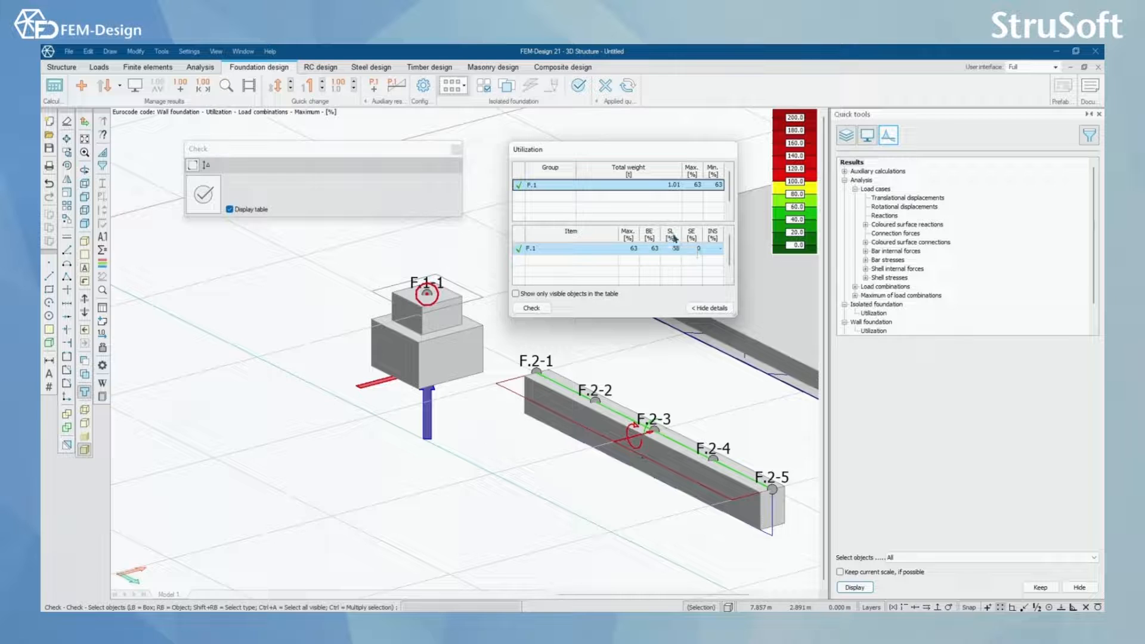
mouse_move(692, 234)
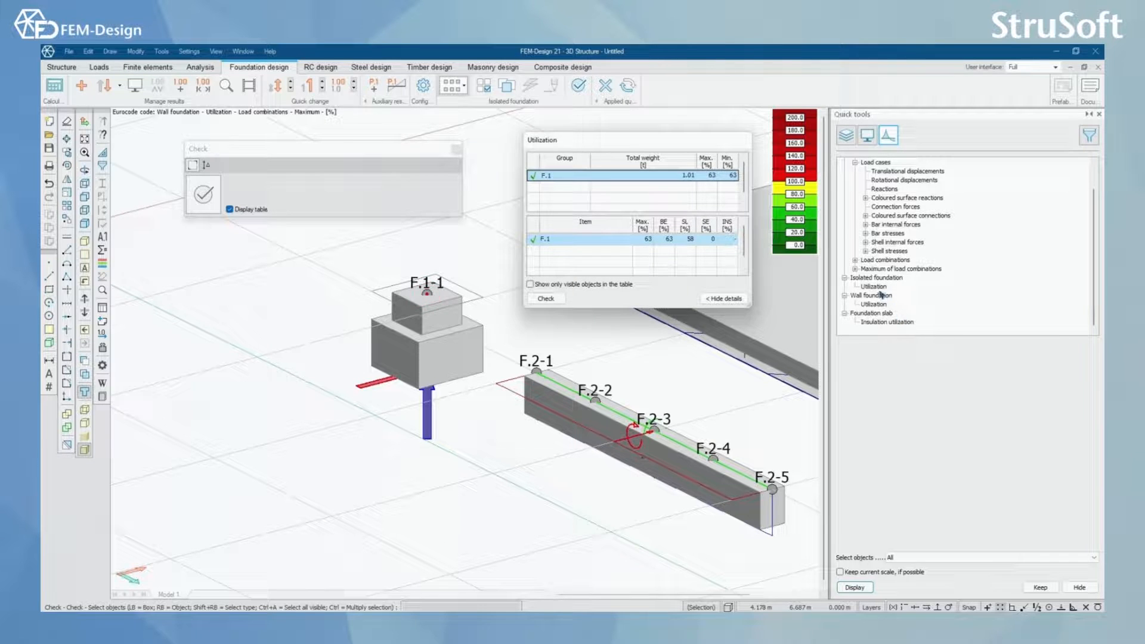
Display isolated foundation utilization and open the detailed design result for F.1.
left_click(873, 287)
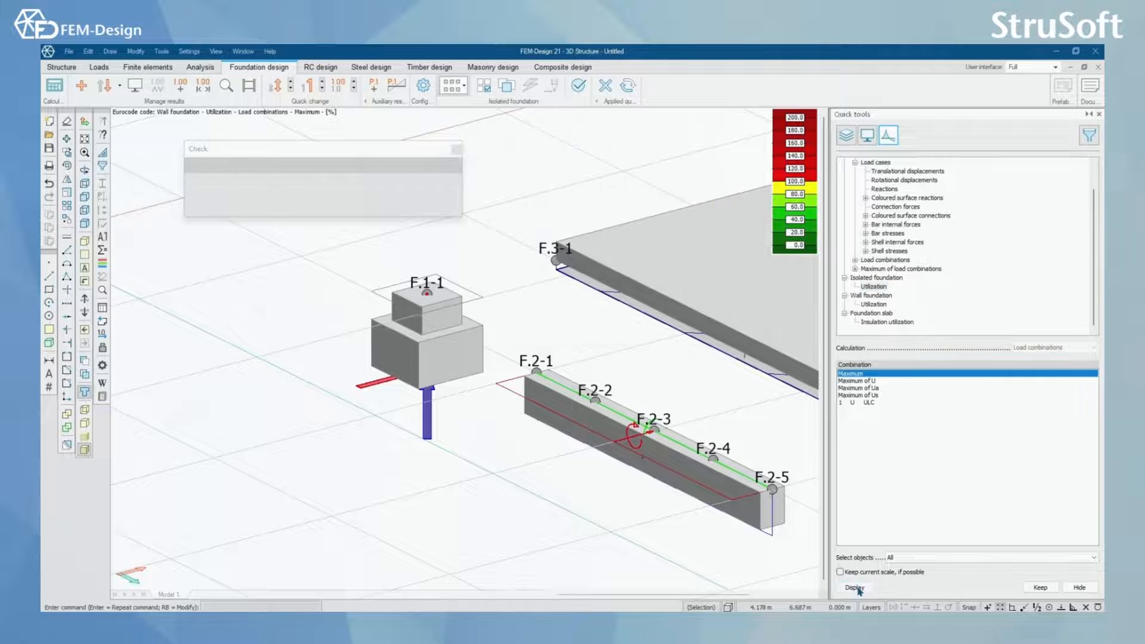
left_click(853, 587)
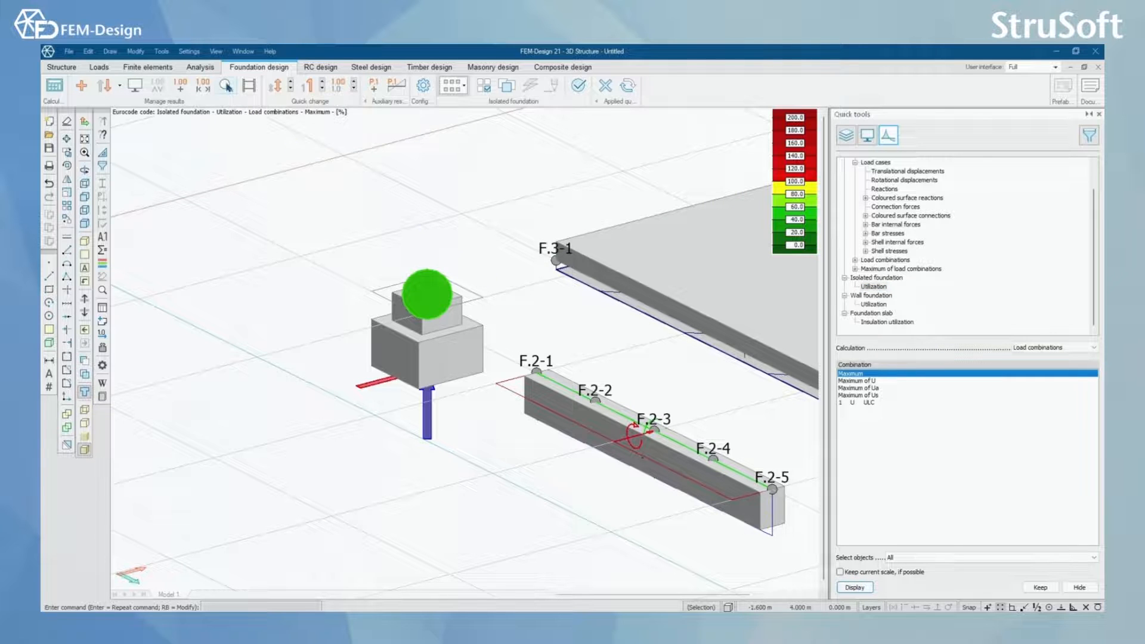
left_click(423, 329)
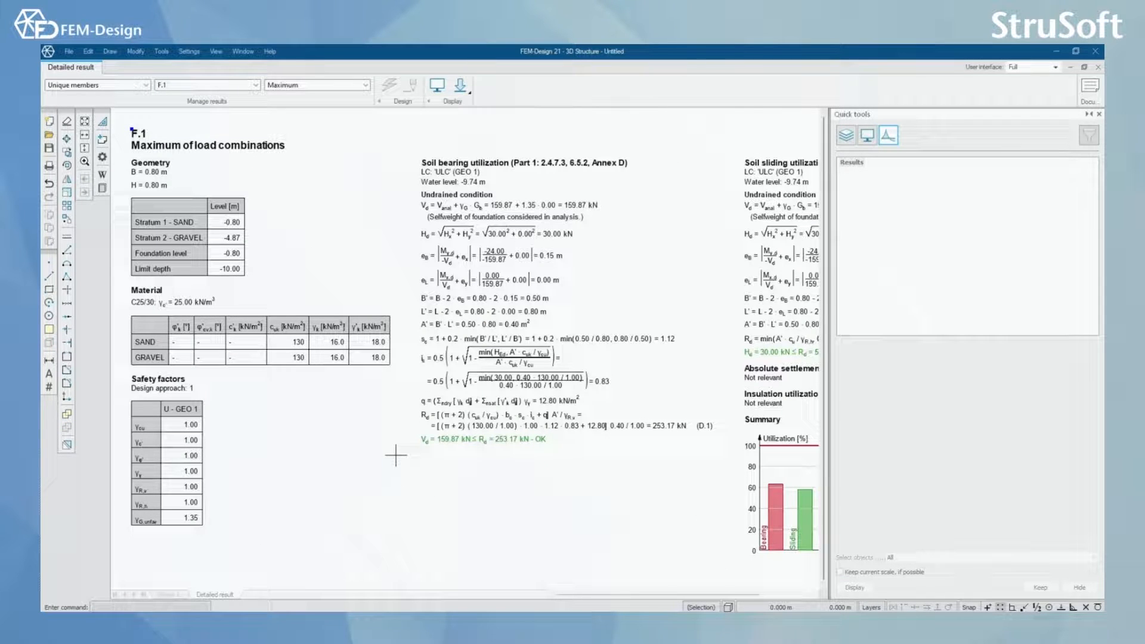
mouse_move(316, 170)
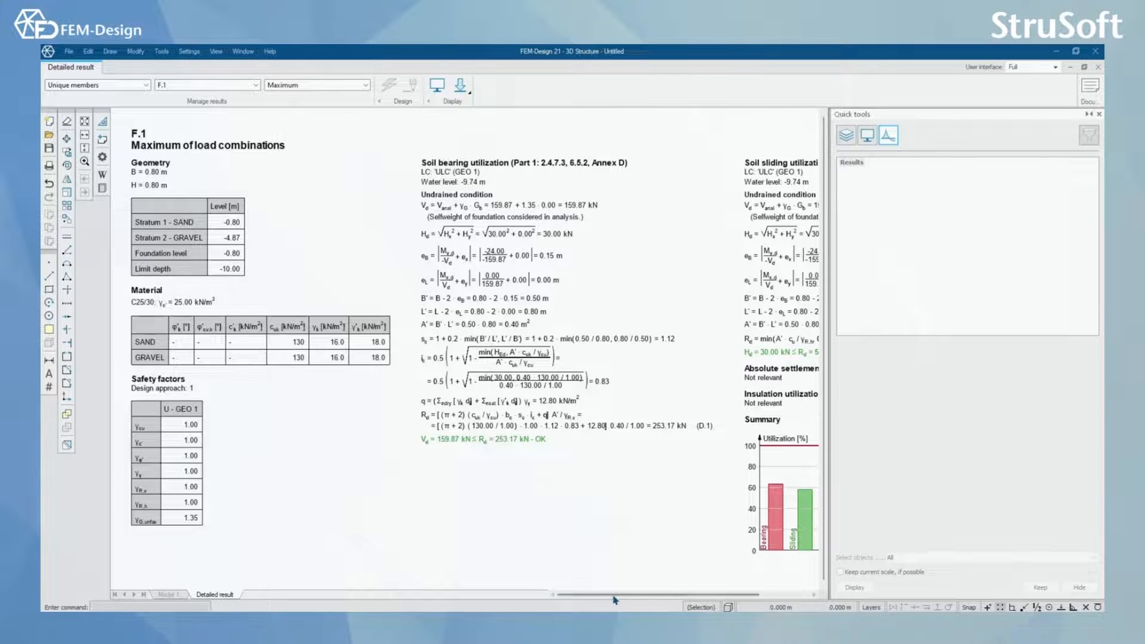
Scroll the F.1 detailed result across to the sliding check and summary chart.
scroll("right", 3)
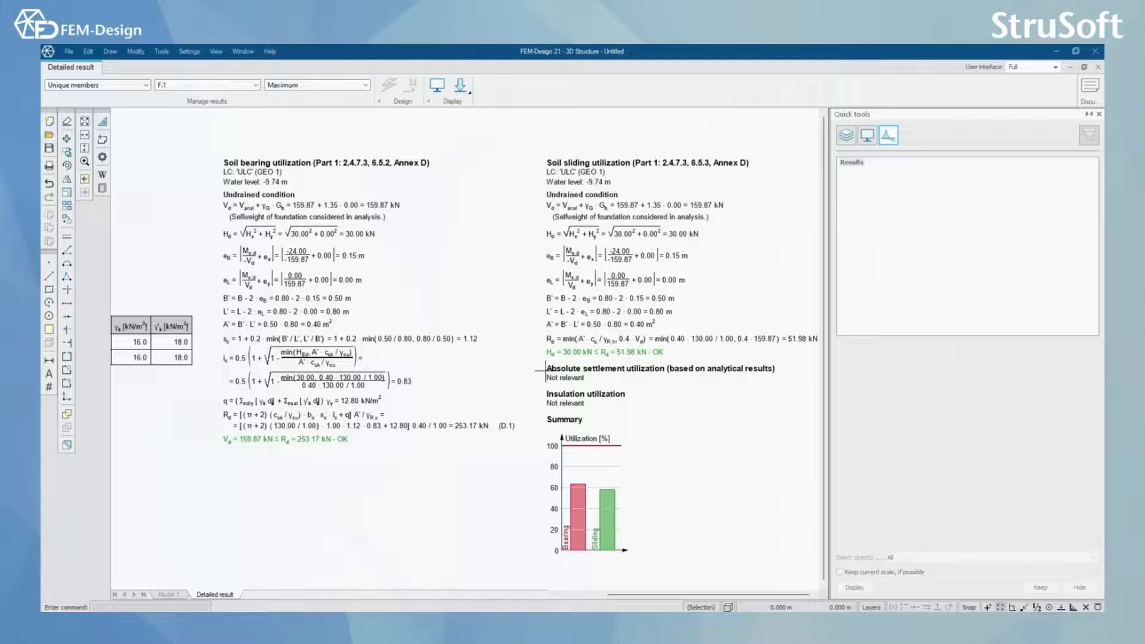
mouse_move(659, 411)
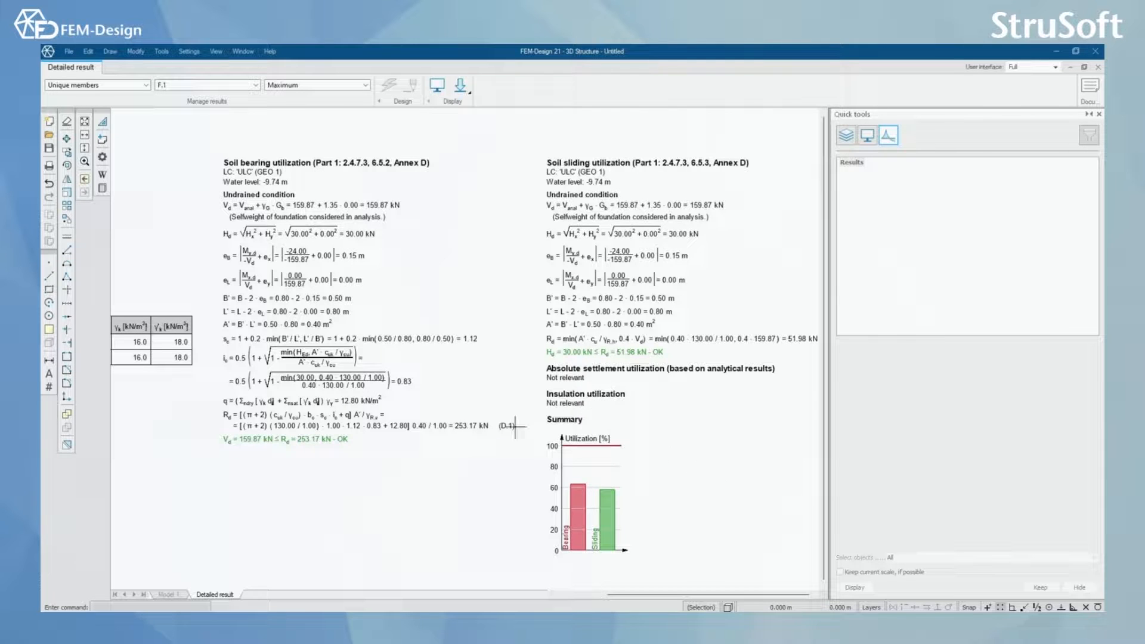
mouse_move(641, 427)
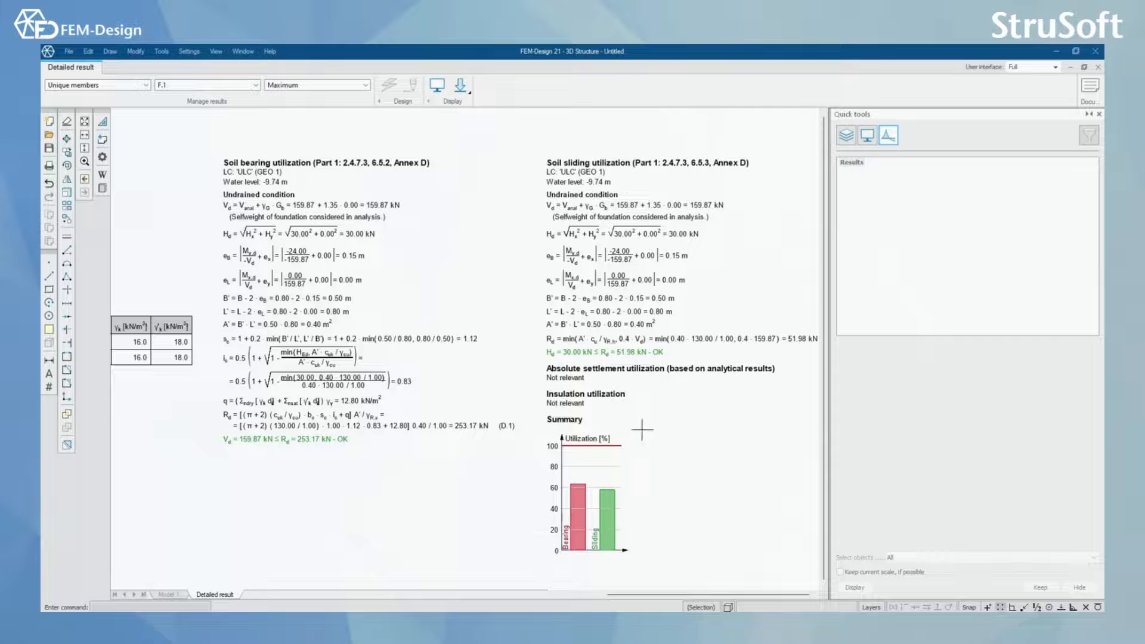
mouse_move(590, 511)
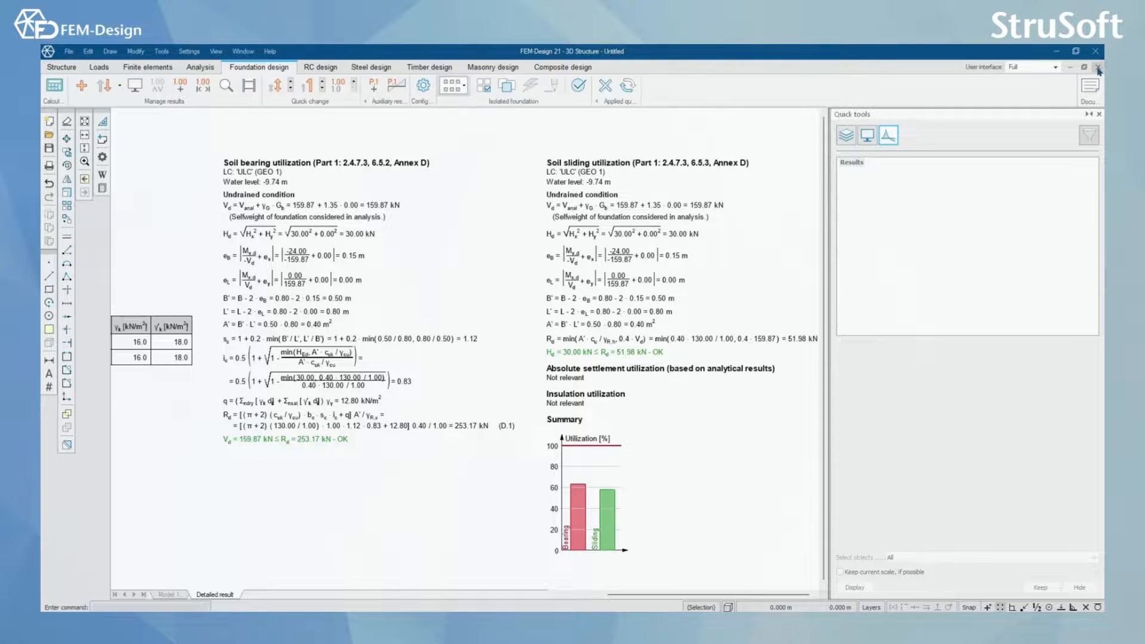
Close the F.1 result, display wall foundation utilization, and start Detailed design.
left_click(153, 595)
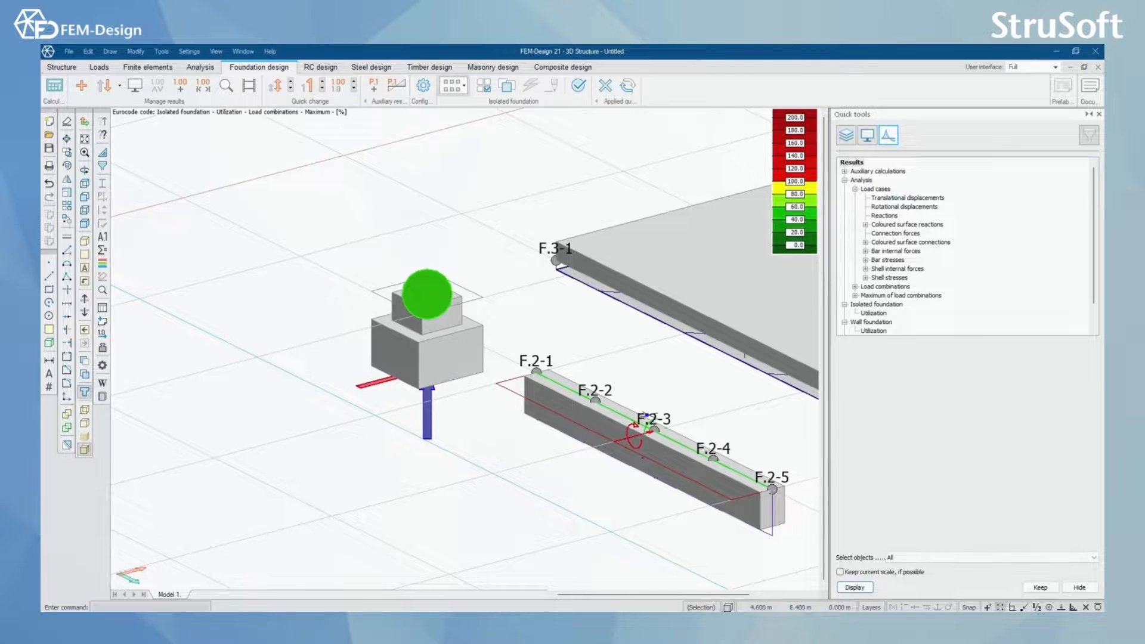
left_click(451, 85)
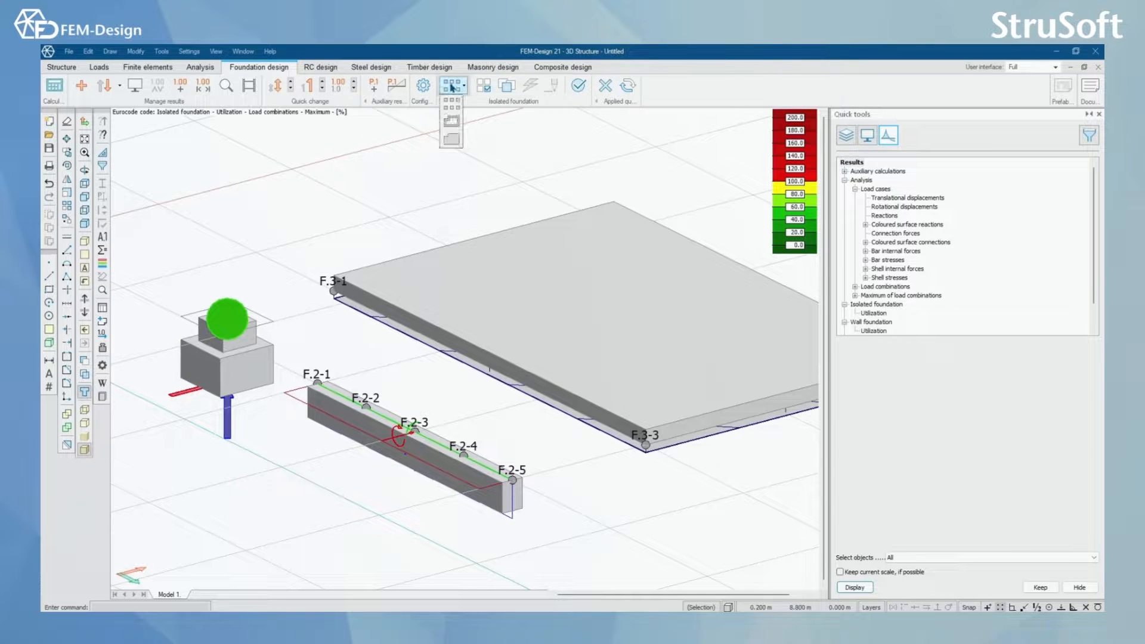
left_click(451, 126)
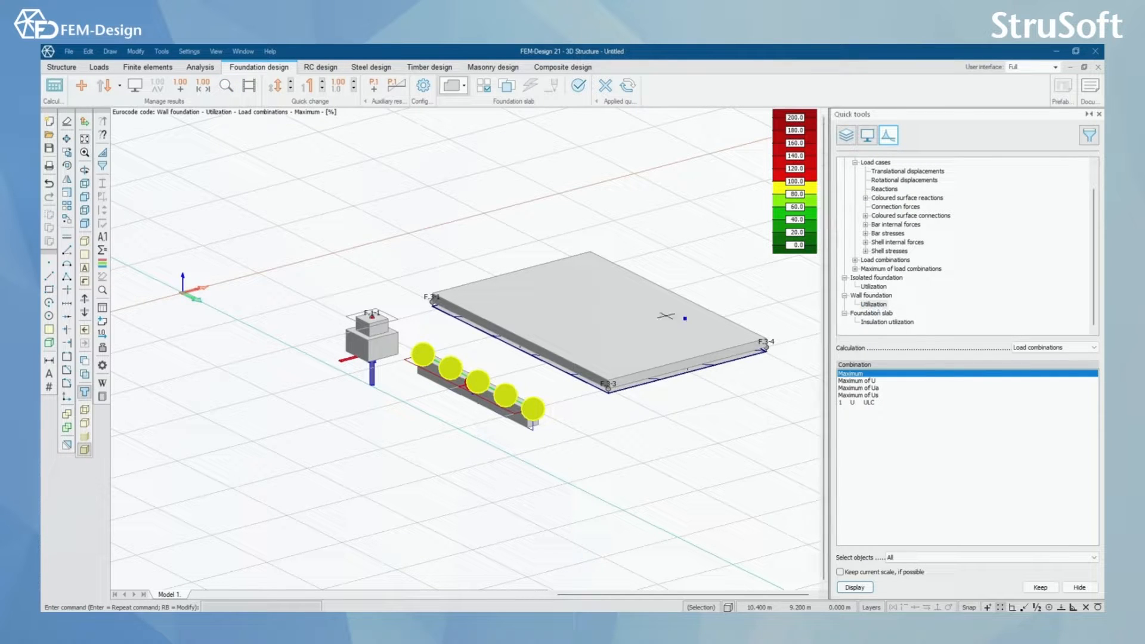
left_click(225, 85)
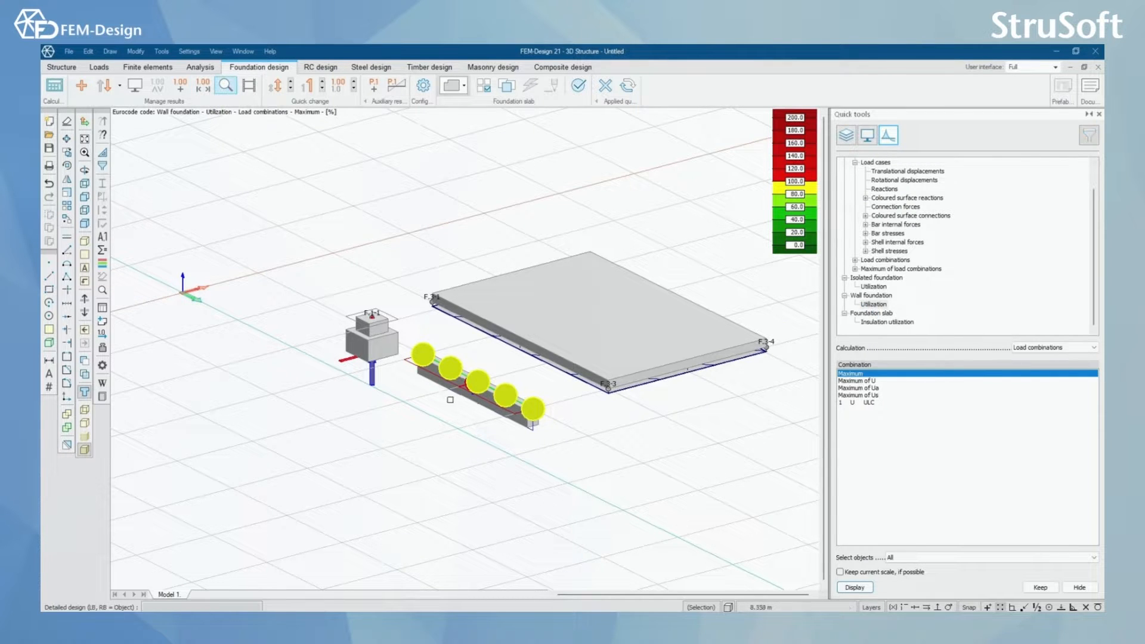